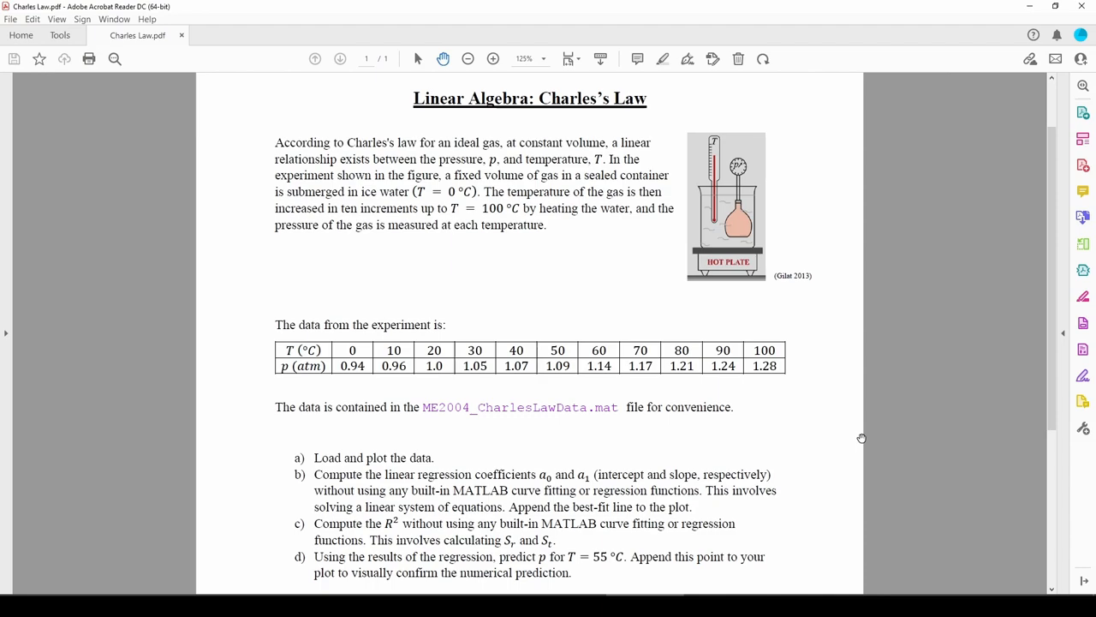
mouse_move(707, 247)
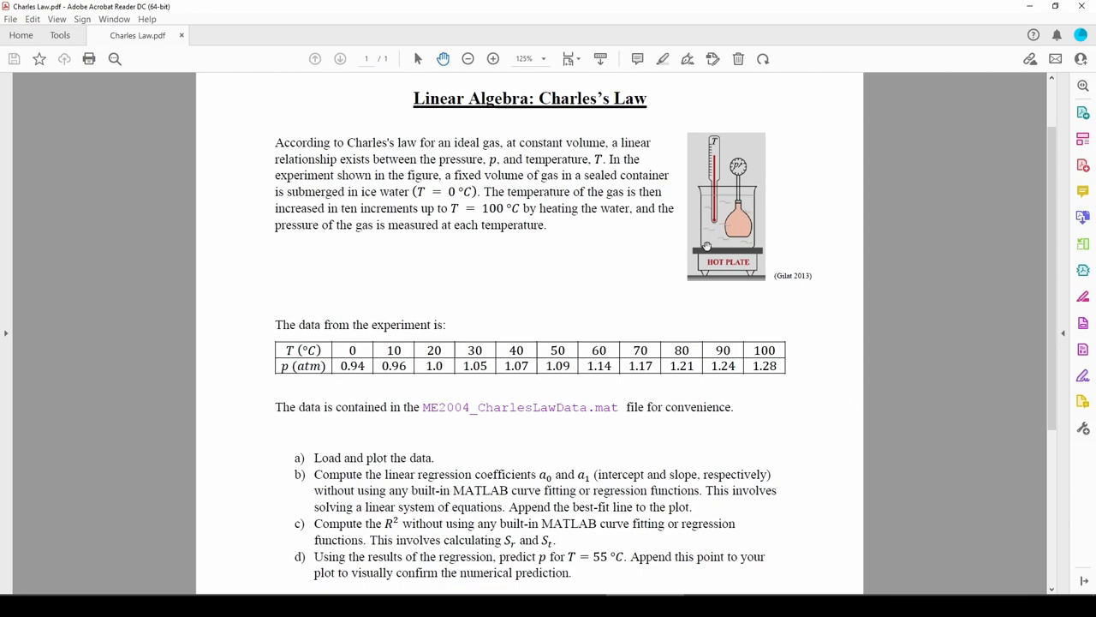
mouse_move(780, 231)
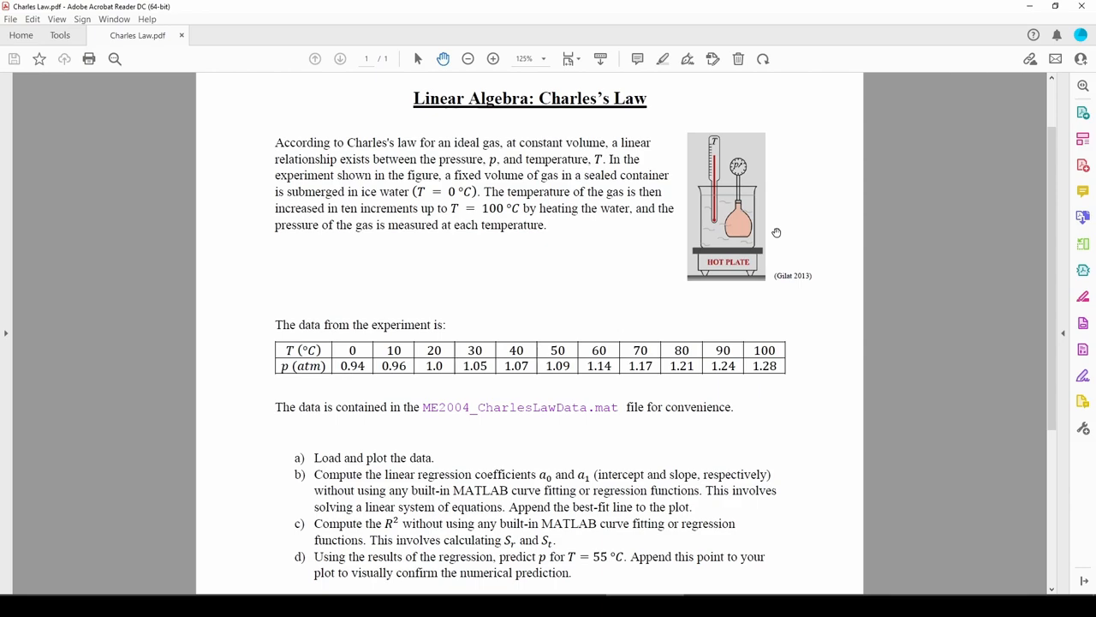
mouse_move(777, 354)
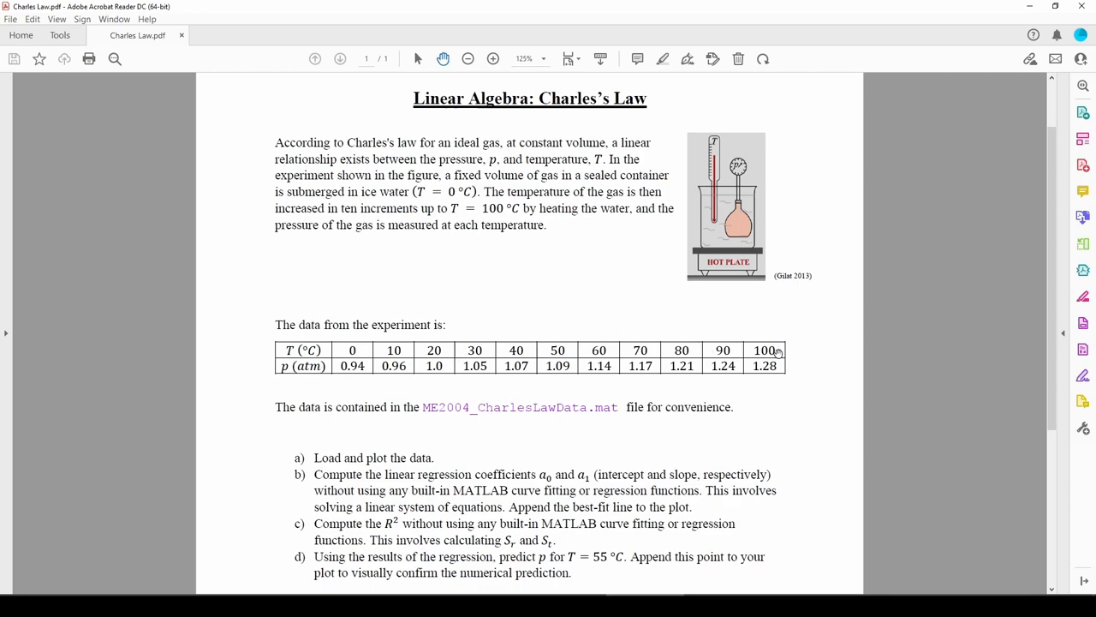
mouse_move(511, 336)
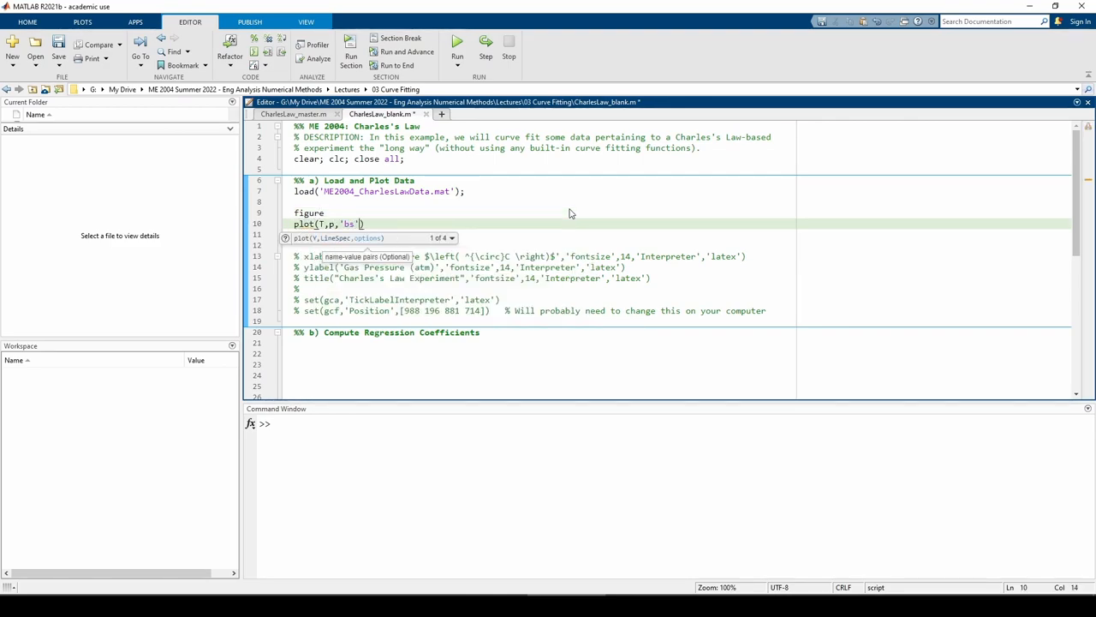
Finish plot(T,p,'bs','linewidth',2) and uncomment the axis label and title lines.
type("'linewidth',")
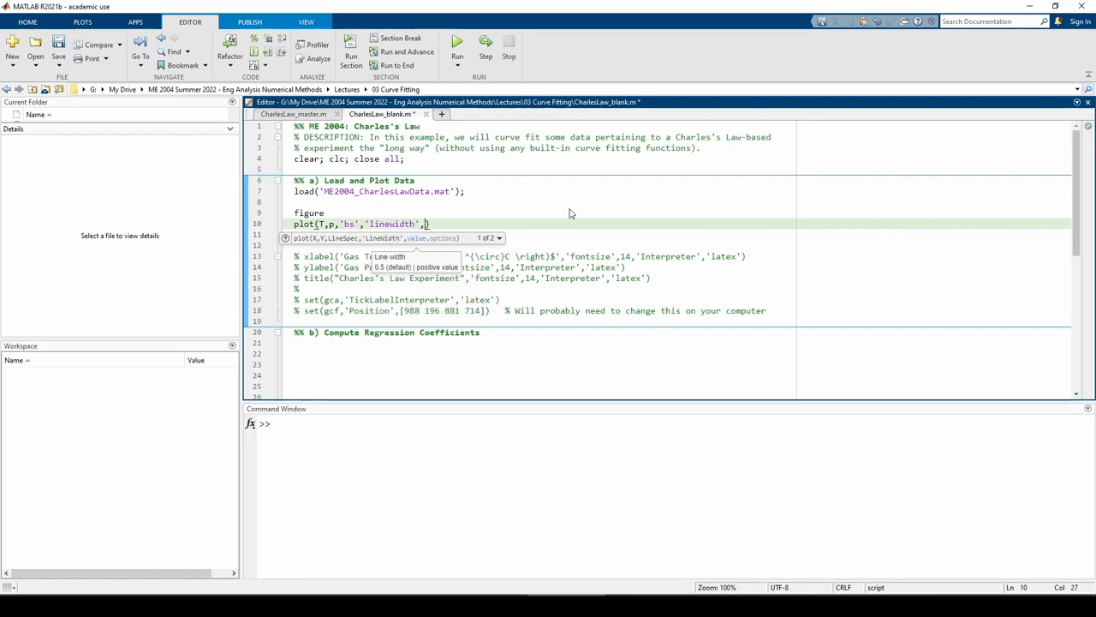
type("2)")
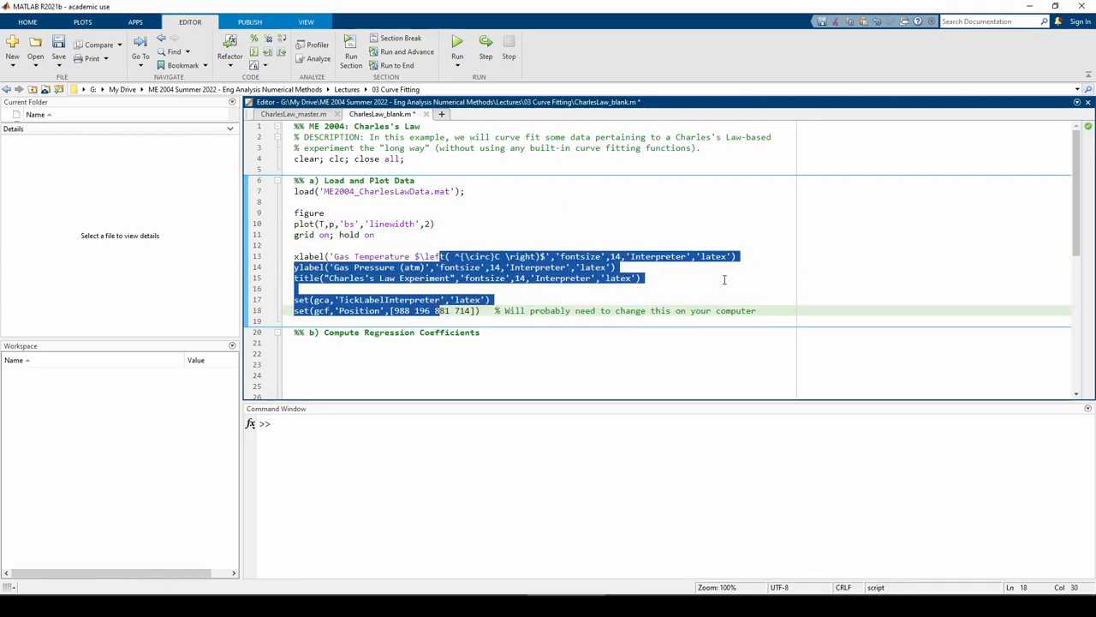
left_click(457, 40)
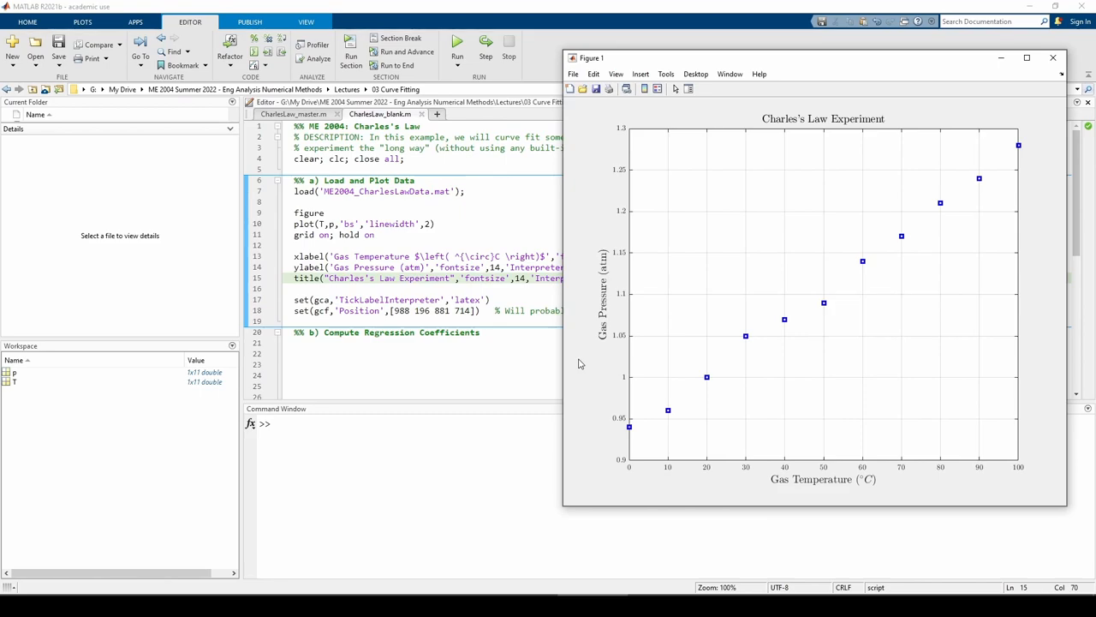
mouse_move(661, 409)
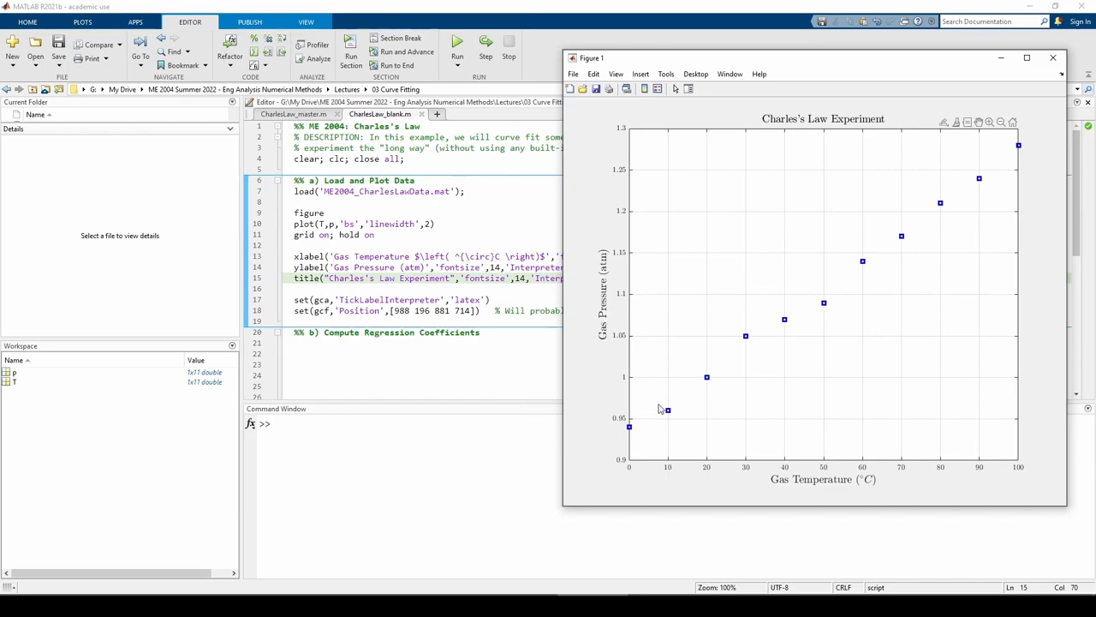
mouse_move(1022, 155)
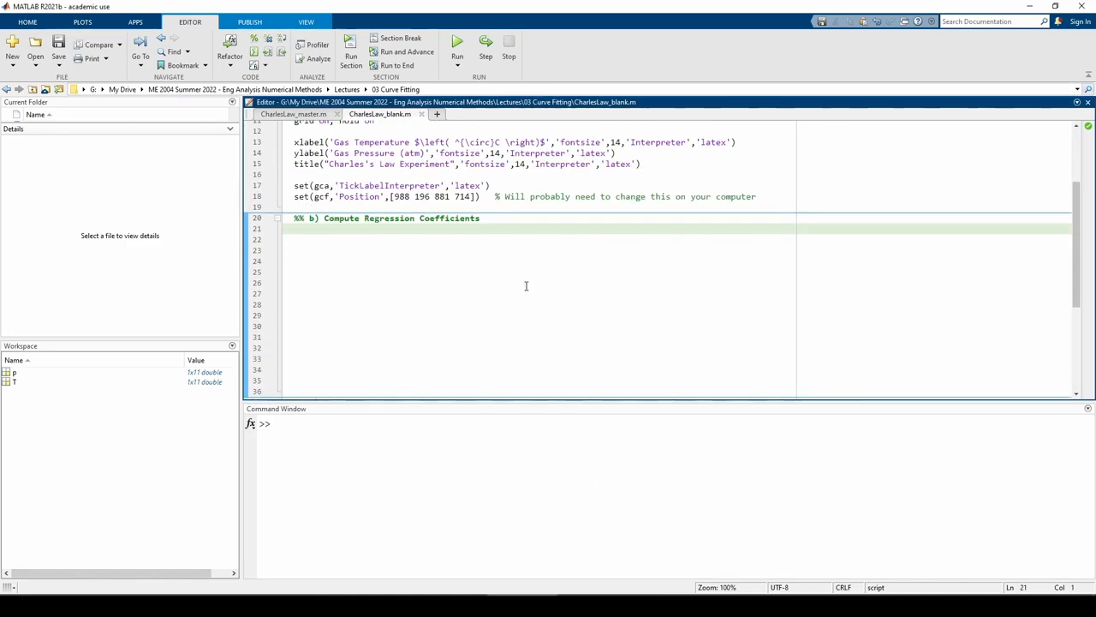
Under part (b), add commented lines for n, Sx = sum(T), Sxx, and Sy = sum(p).
type("% Compute summation terms")
left_click(540, 239)
type("n = length(T);              % N")
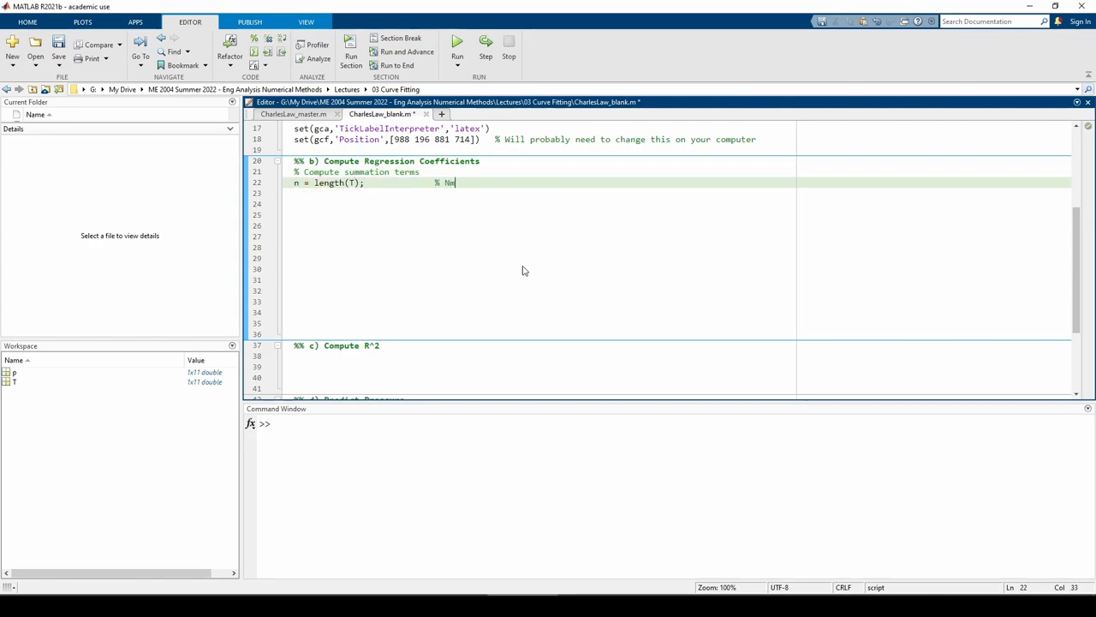
type("umber of data points")
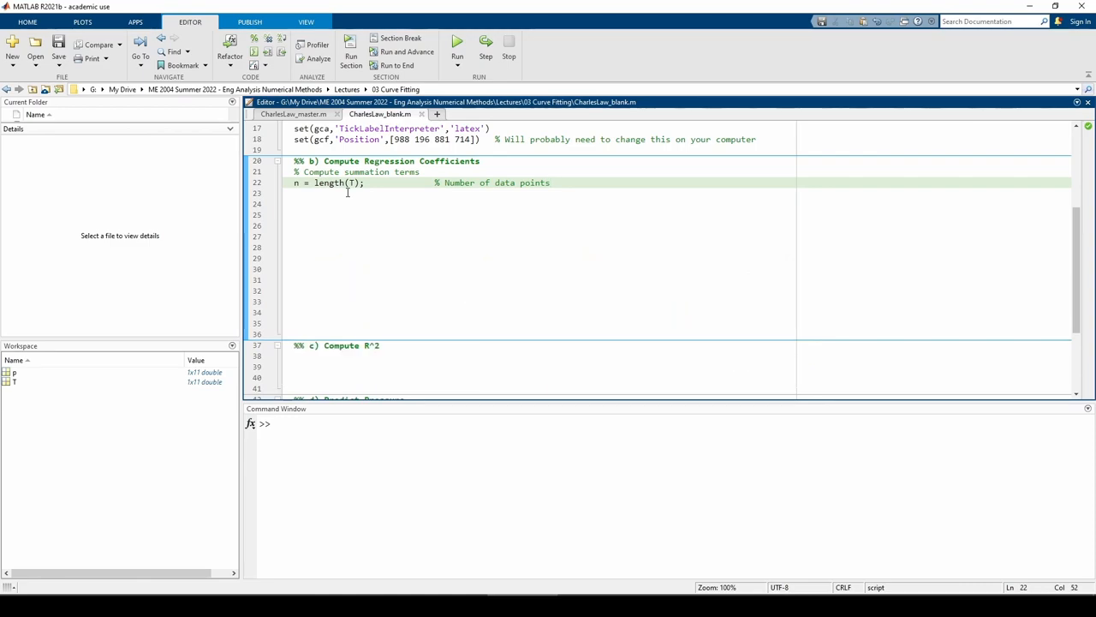
type("Sx = sum(T);")
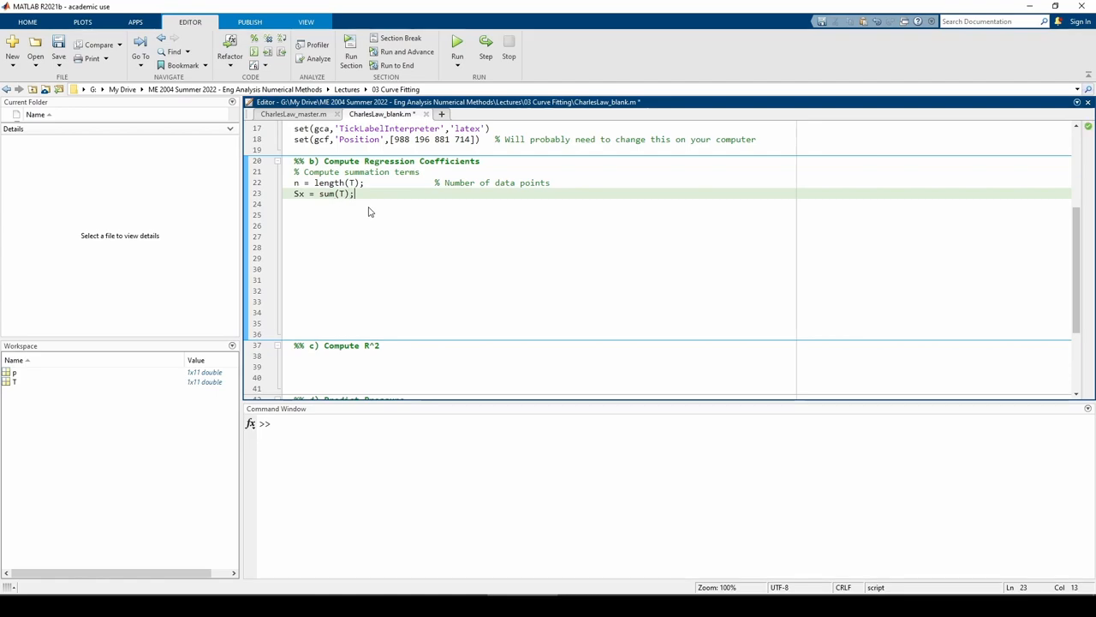
type("% Sum of inde")
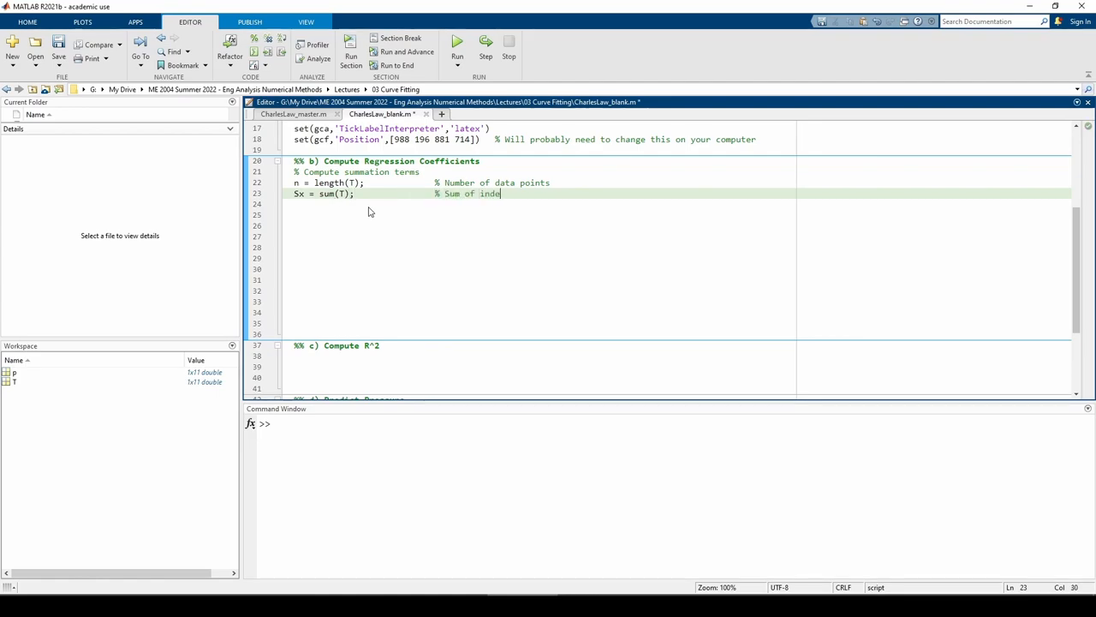
type("pendent variables")
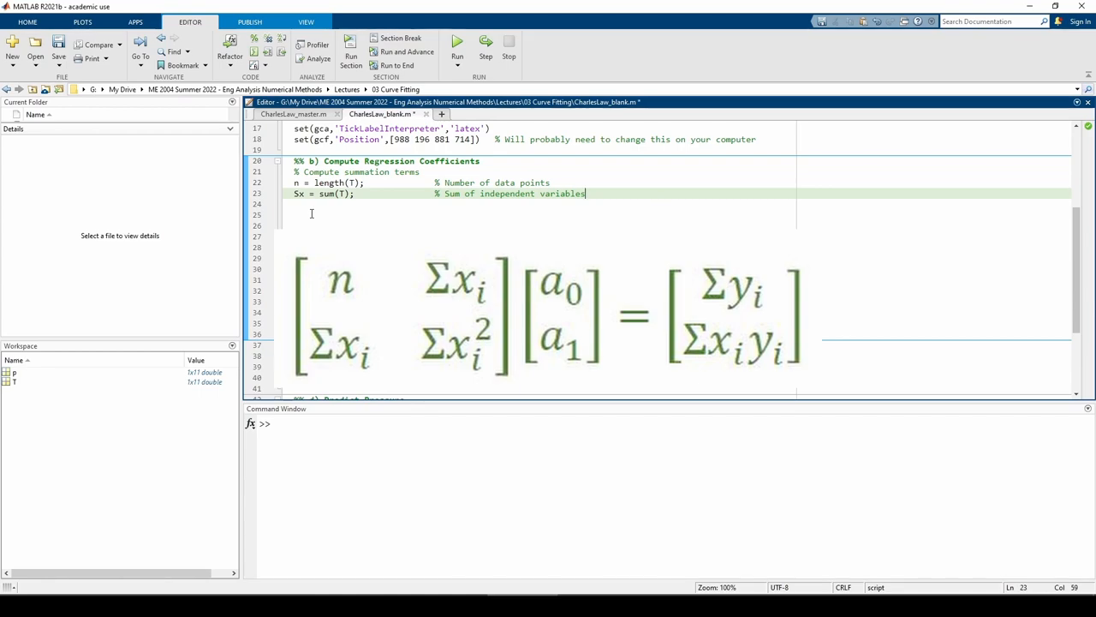
type("Sxx = sum(T.^2);            % Sum")
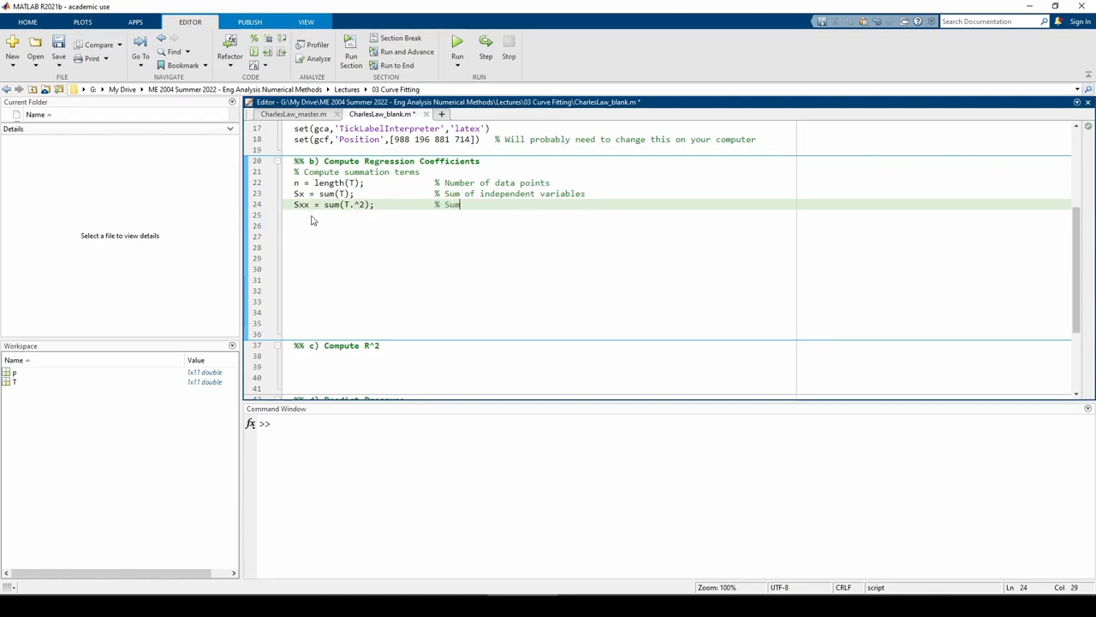
type("of square of independent variables")
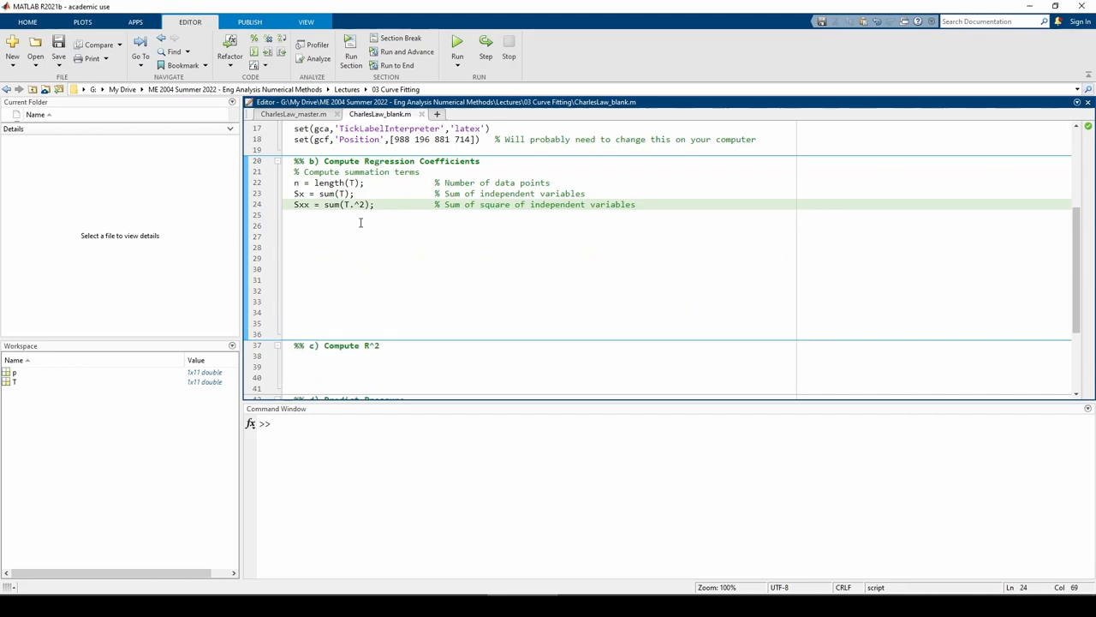
type("Sy = sum(p);                % Sum of dependent variables")
left_click(544, 237)
type("Sx")
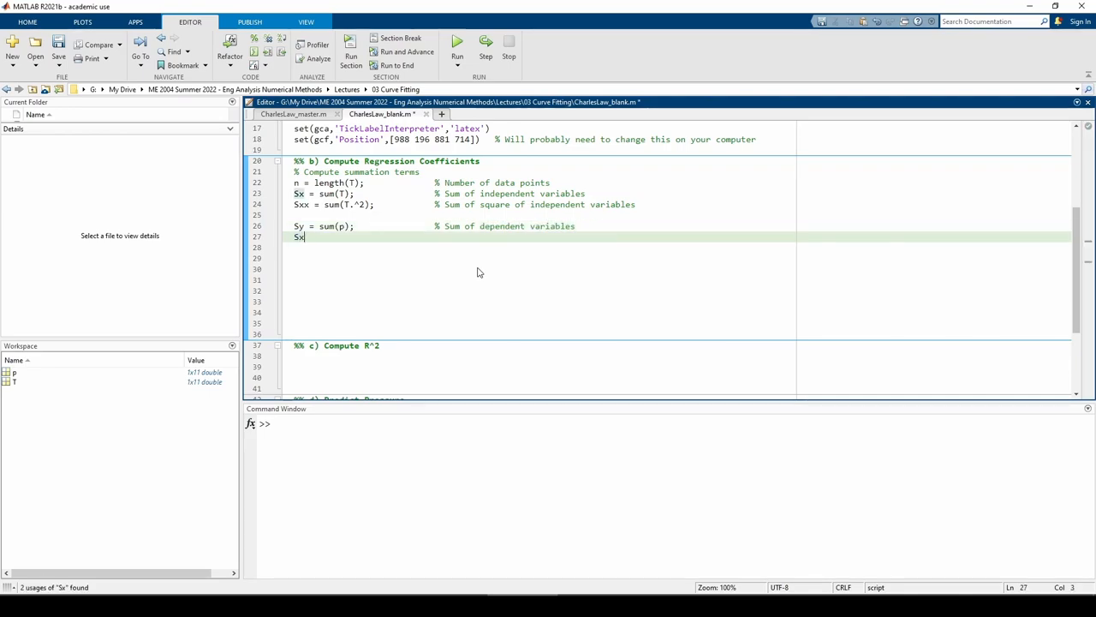
Add the commented Sxy = sum(T.*p) sum and set up the linear system with b = [Sy Sxy]'.
type("y = sum(T.*p);           % Su")
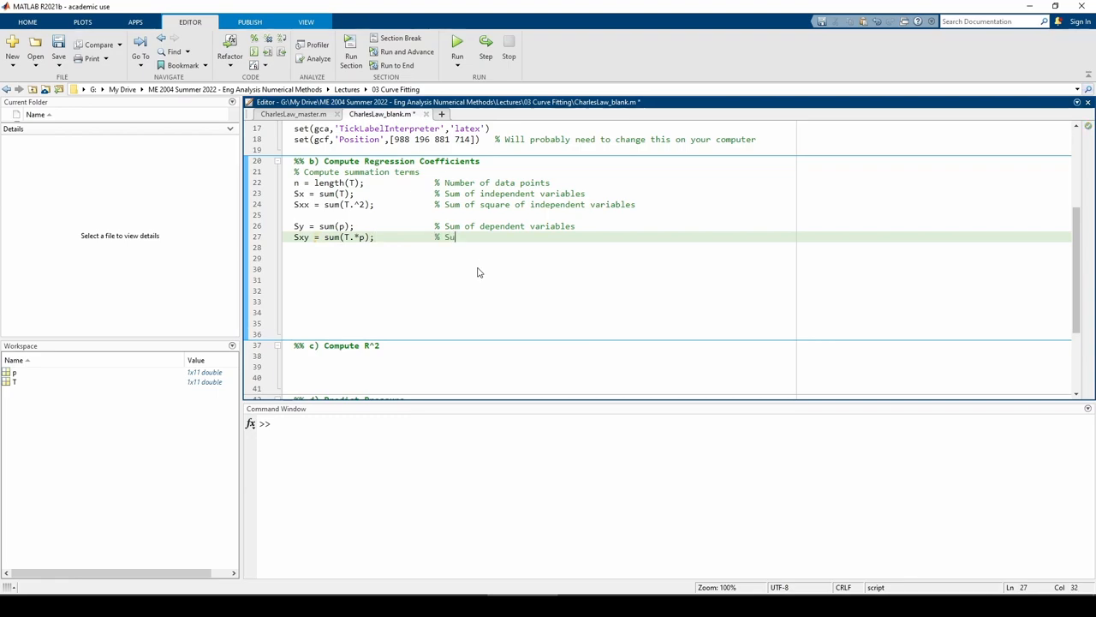
type("m of product of independent and dependent variables")
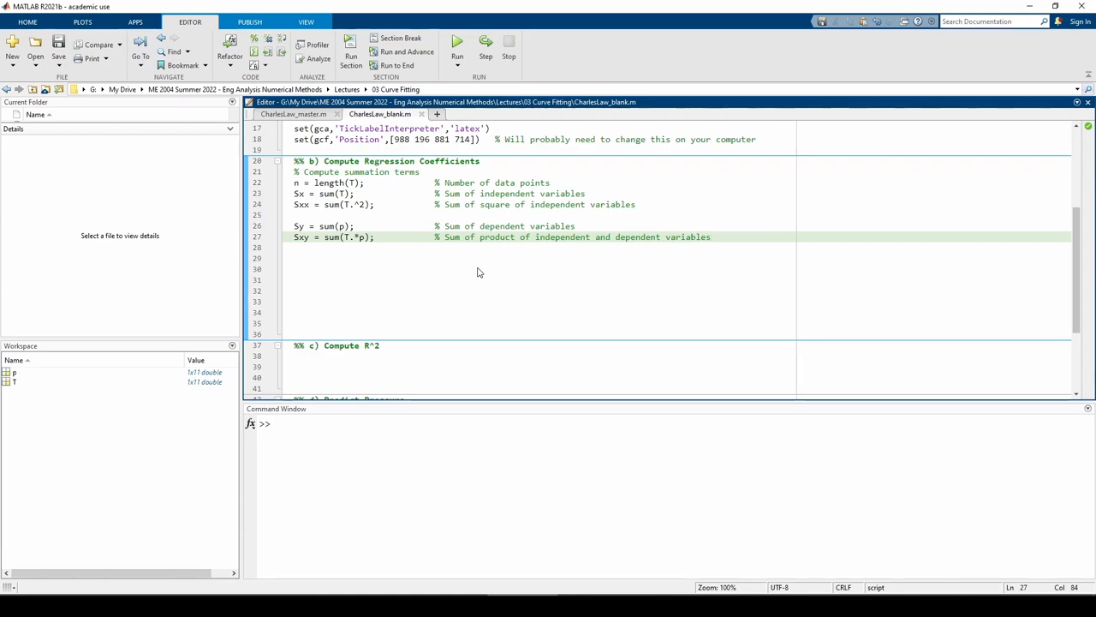
type("% Set")
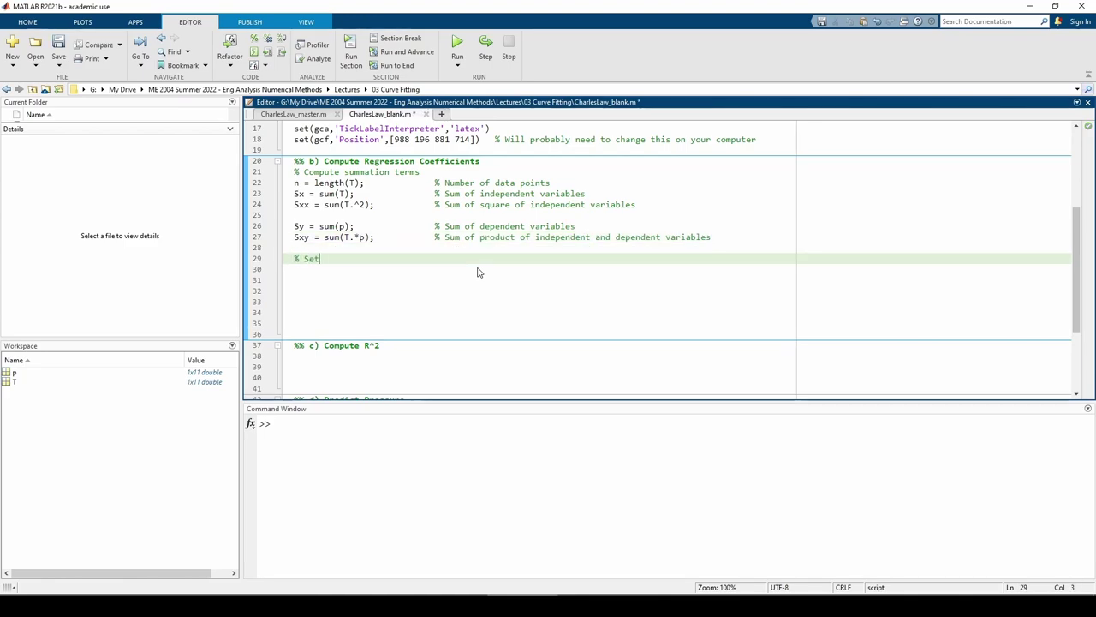
type("up and solve linear system")
left_click(544, 269)
type("A = [n S")
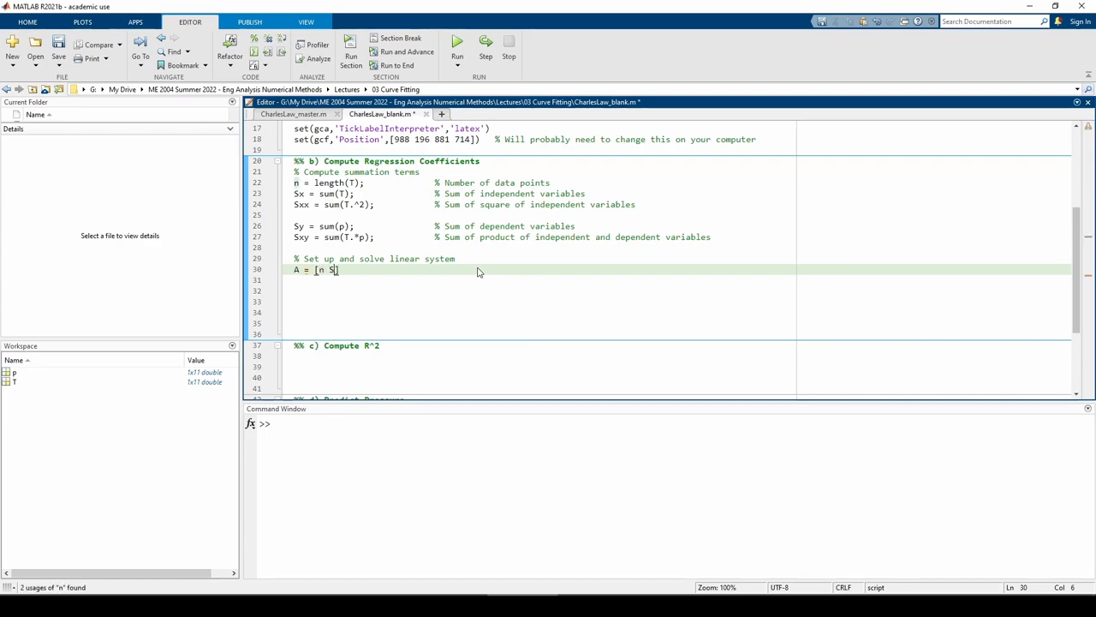
type("Sx;")
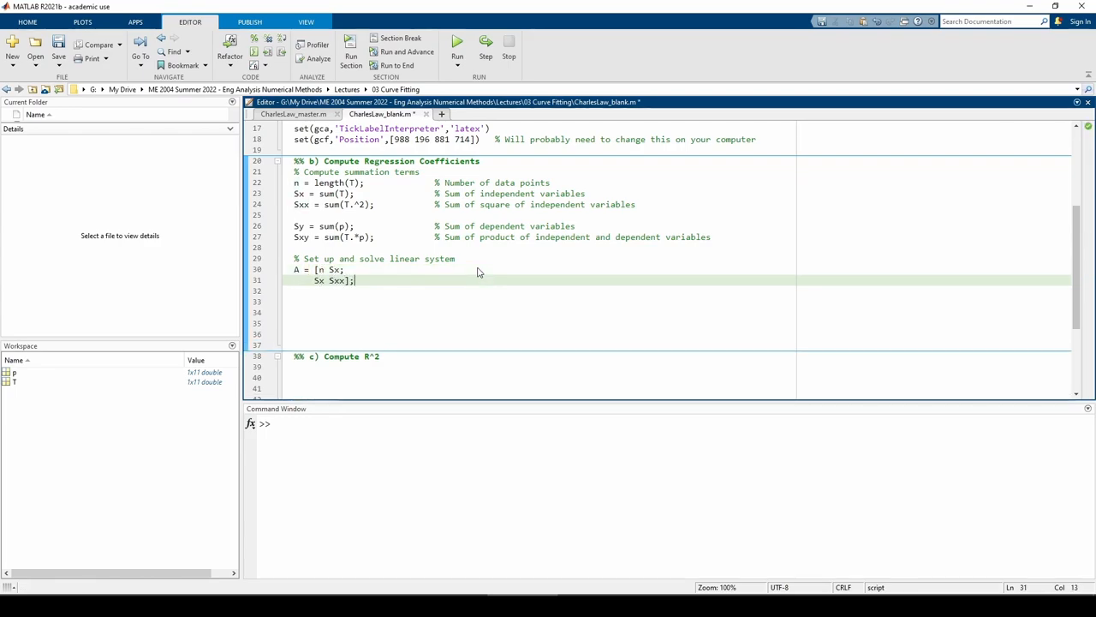
type("b = [Sy Sxy]';")
left_click(544, 323)
type("% Extract")
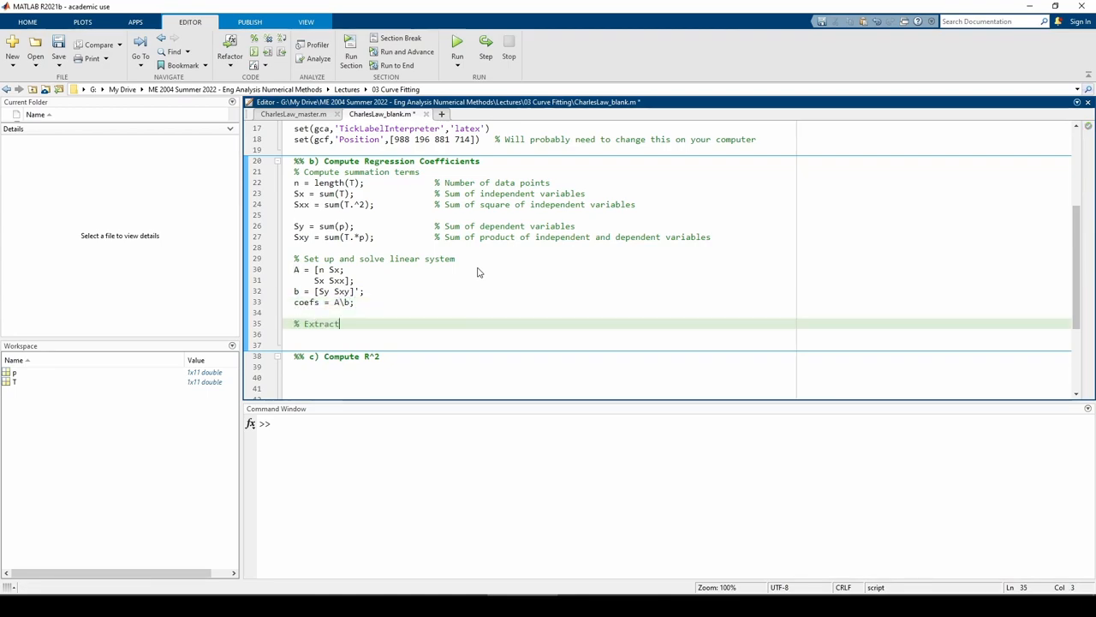
Extract a0 = coefs(1) and a1 = coefs(2), then run to get 0.9336 and 0.0034.
type("regression coefficients")
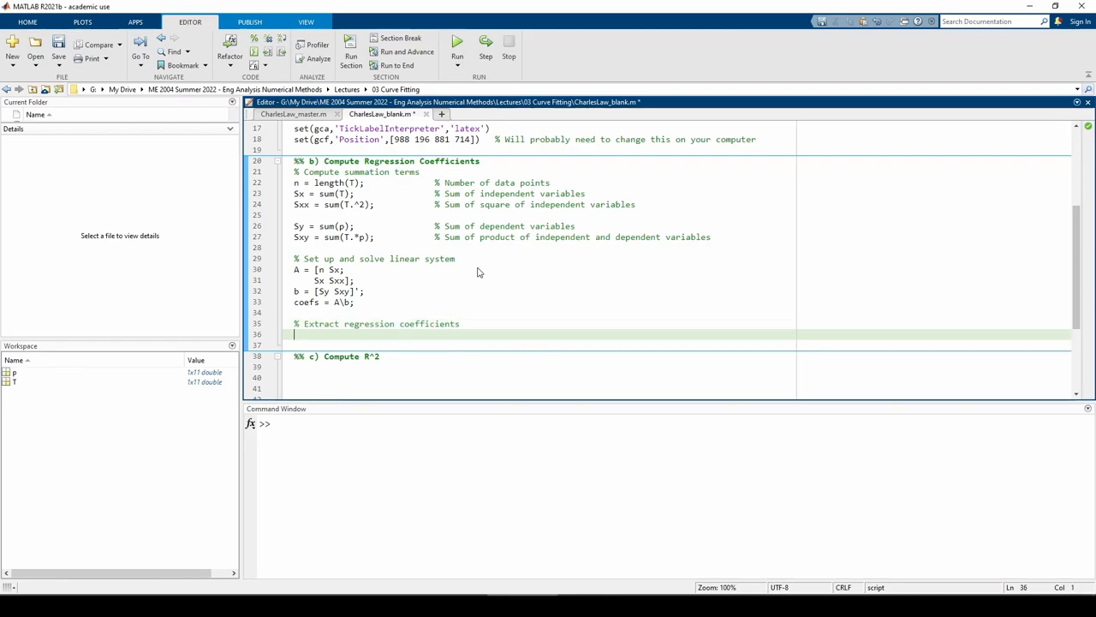
type("a0 = coefs(1);")
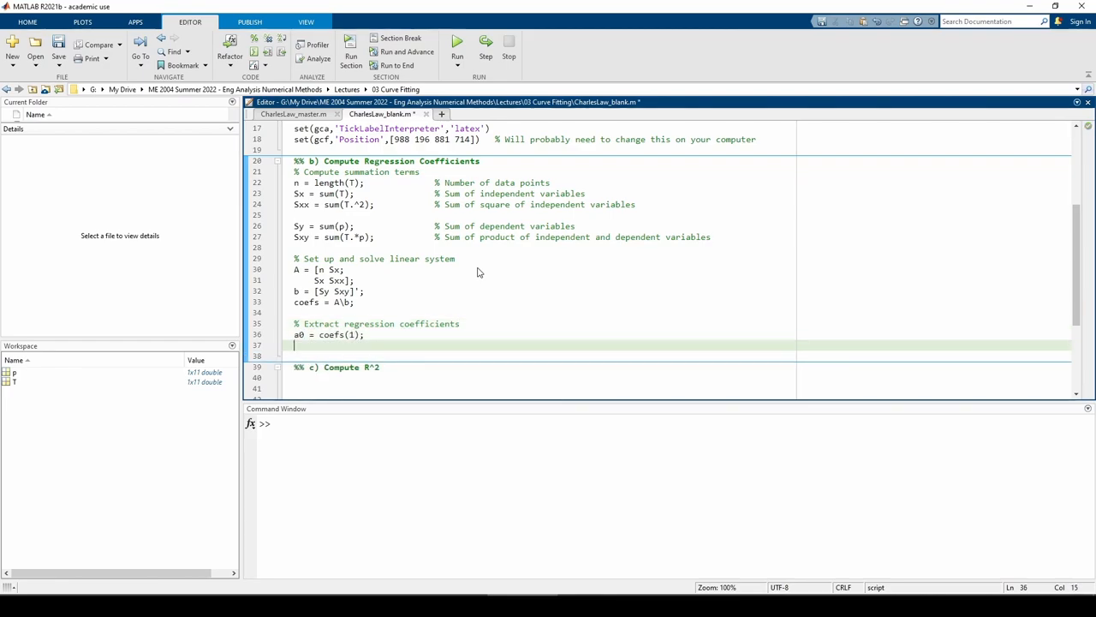
type("a1 = coefs(2)")
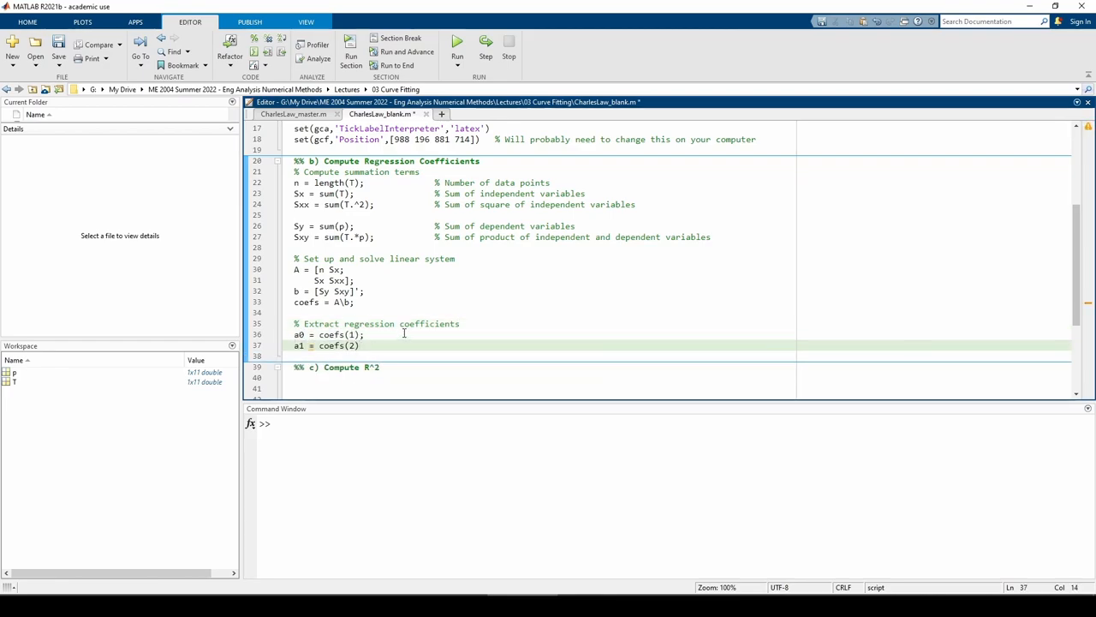
left_click(456, 40)
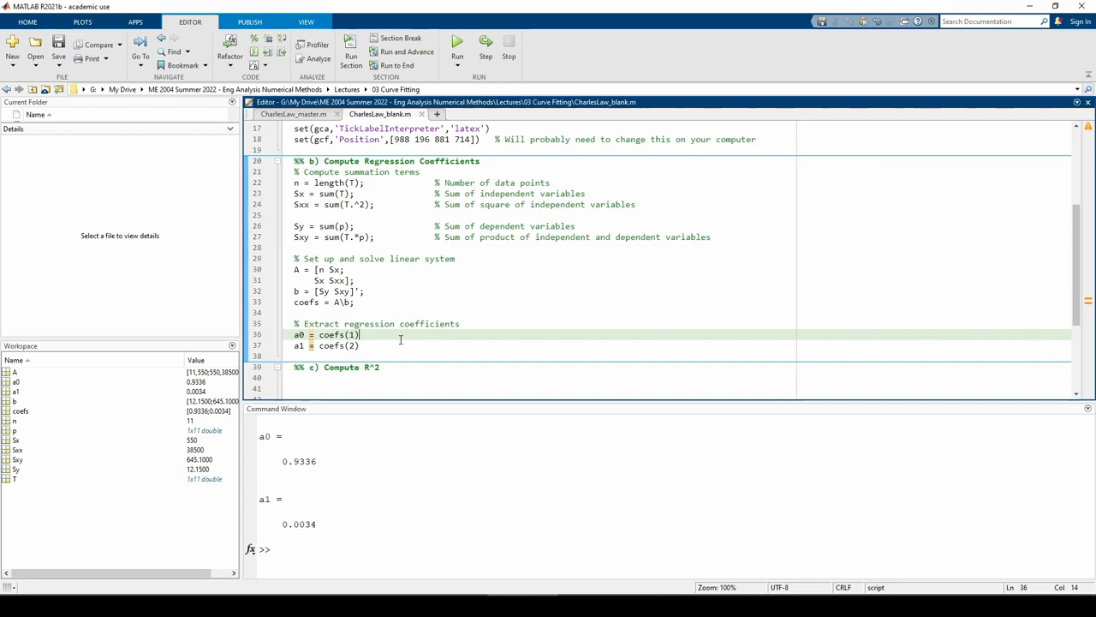
mouse_move(343, 463)
type("%")
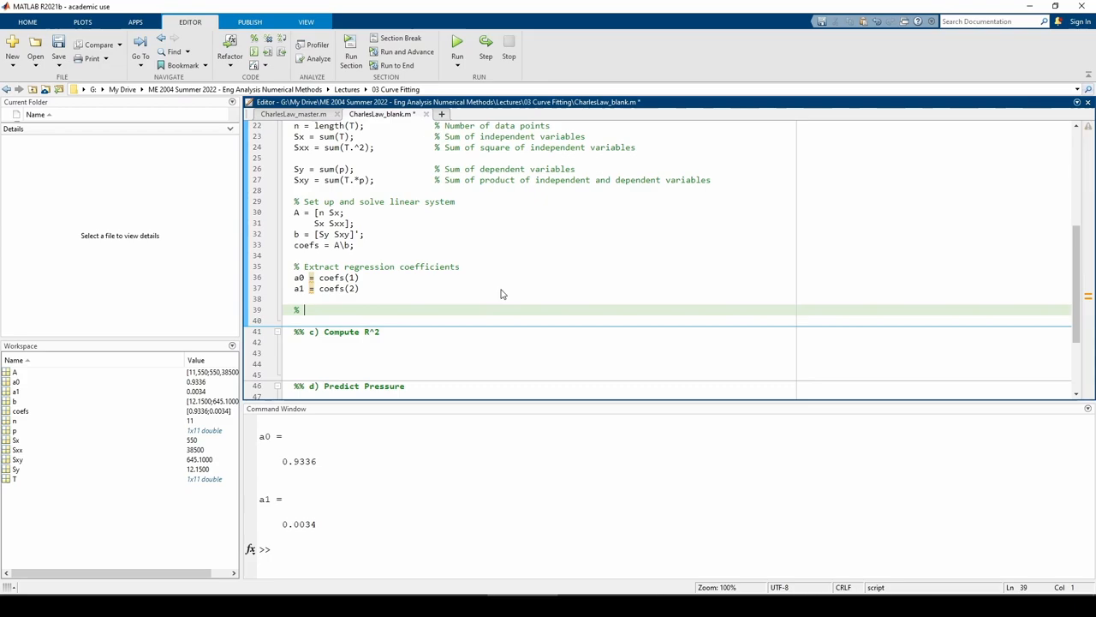
Define the anonymous pressure(T) best-fit function and plot it with fplot over [min(T) max(T)], linewidth 2.
type("Append best-fit line to plot")
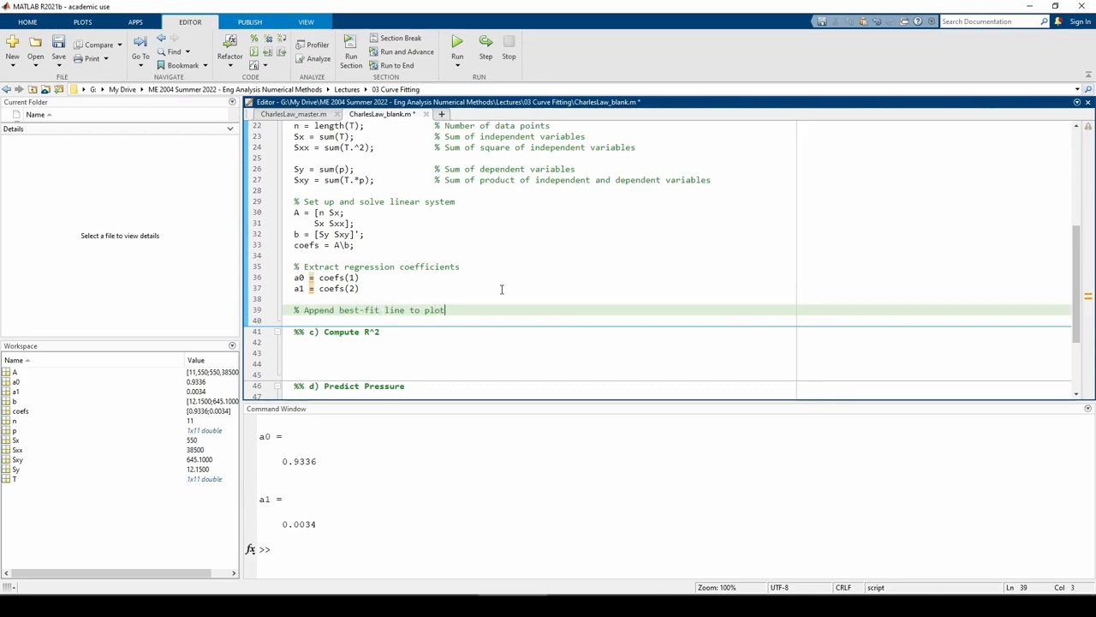
type("pressure  =@(T)")
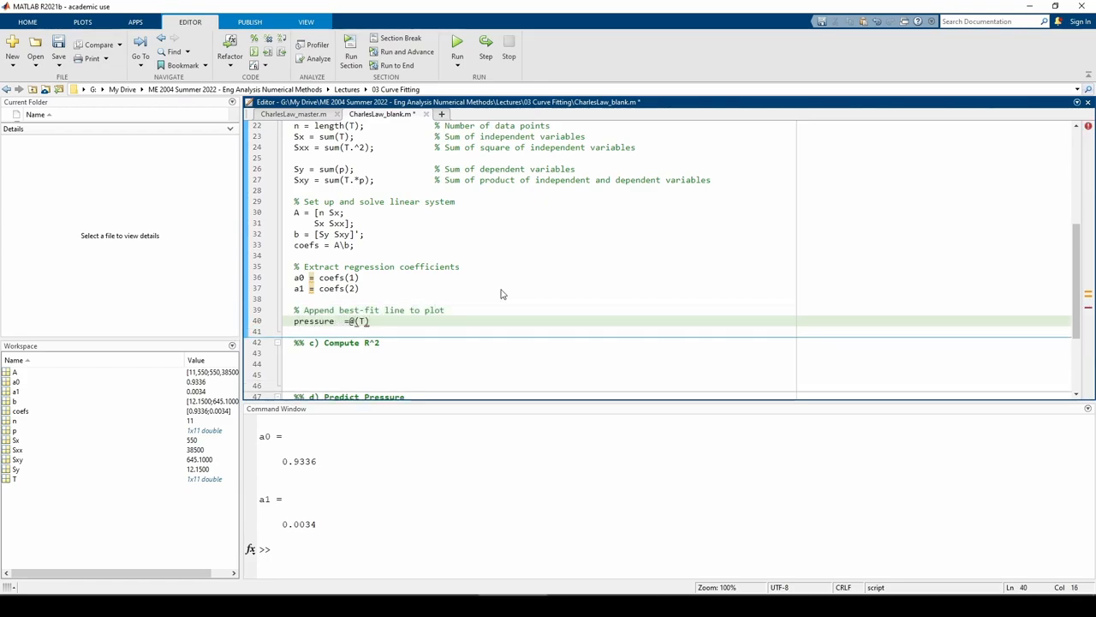
type("a")
left_click(544, 331)
type("fplot(")
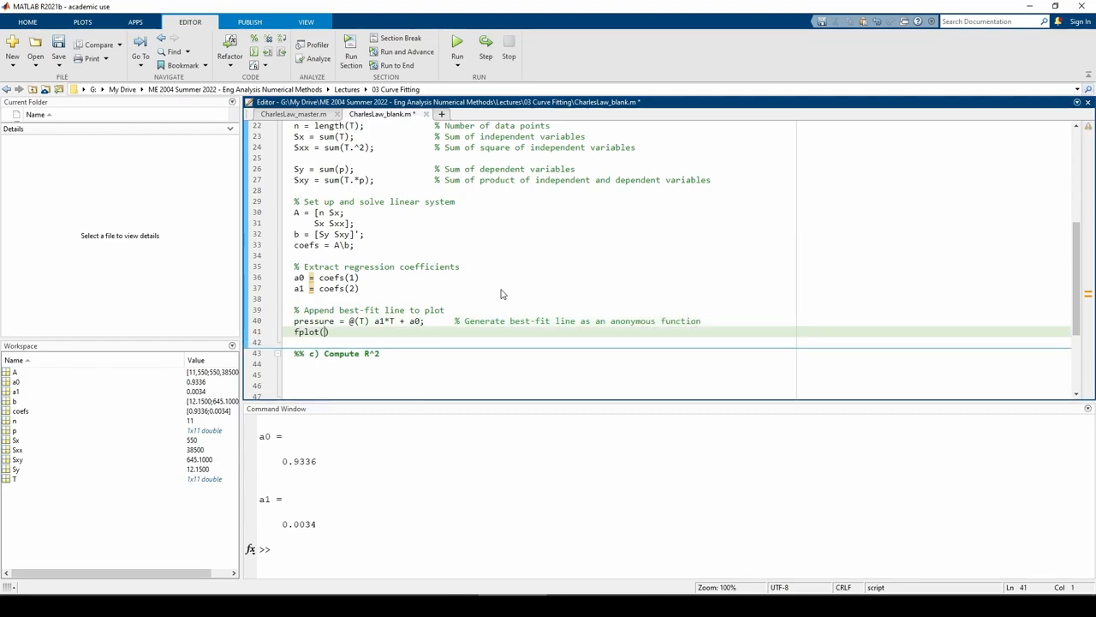
type("pressure,[min(T) max(T)],'r')")
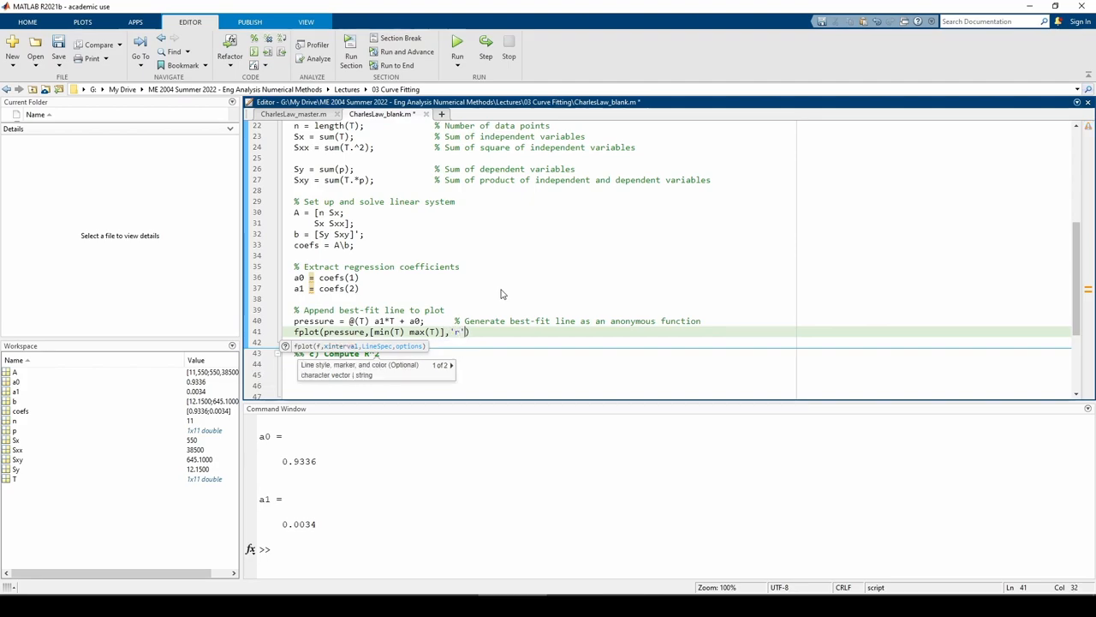
type(",'linewidth")
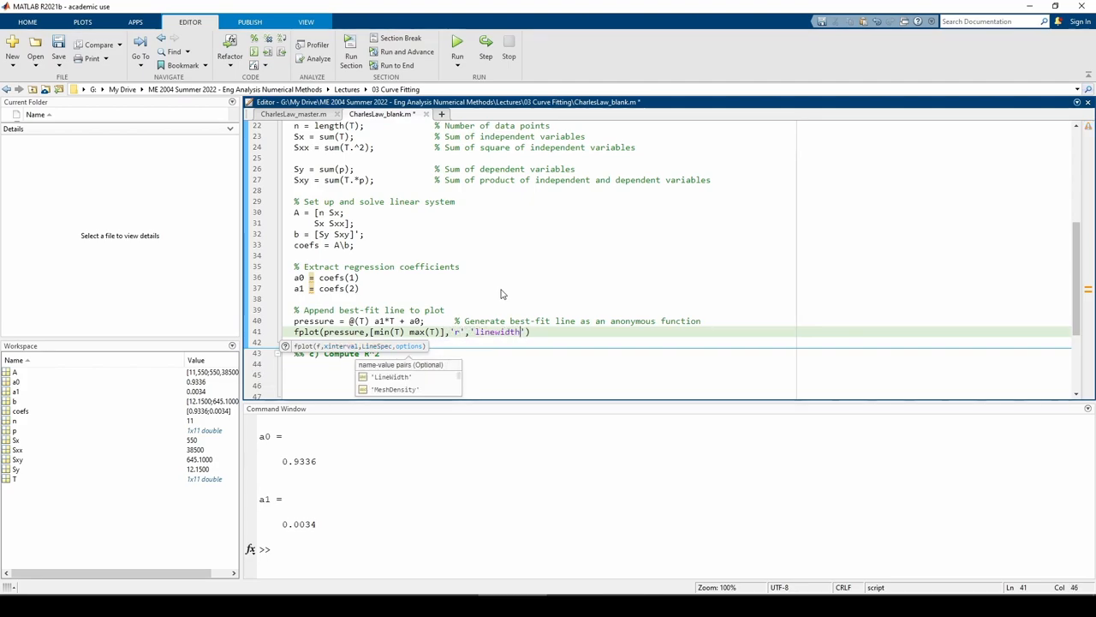
type(",2)")
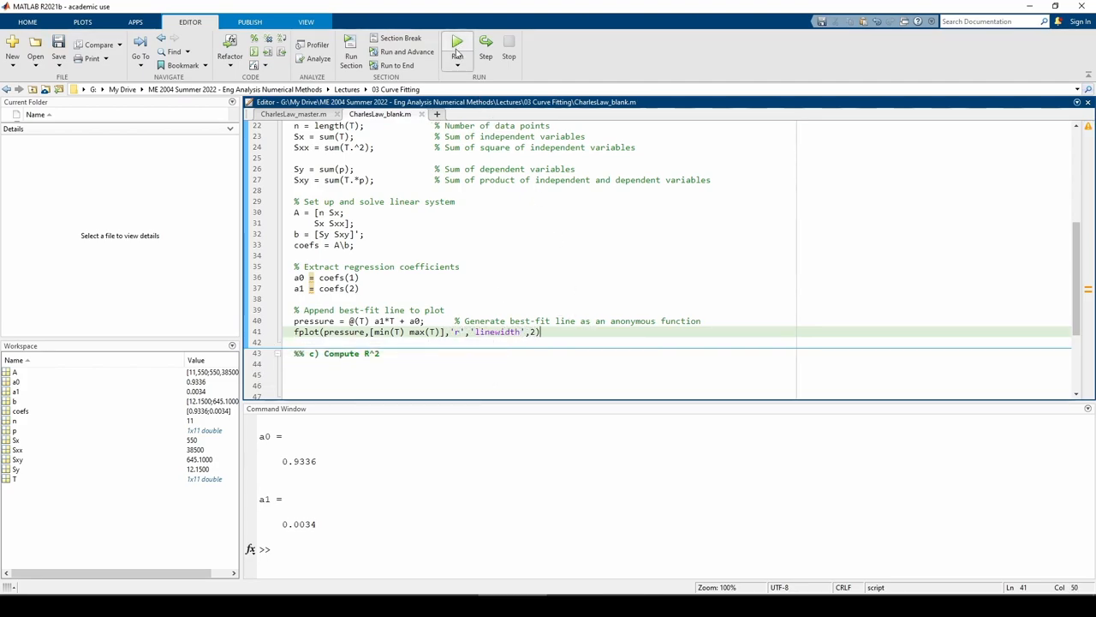
left_click(457, 40)
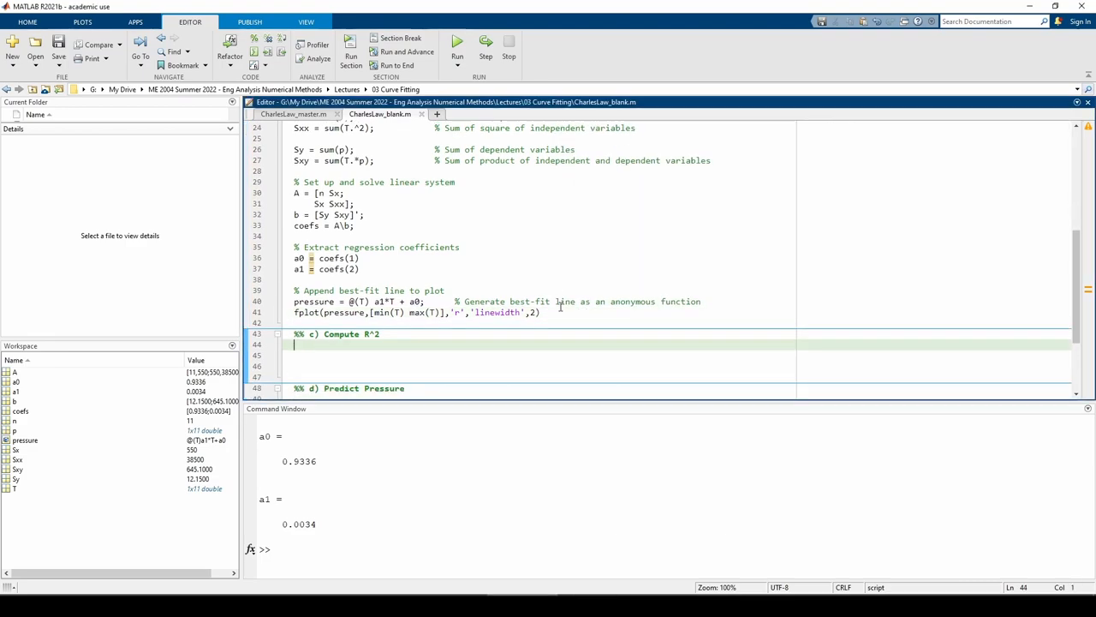
Add St, Sr and R2 = 1 - (Sr/St), then run to get R2 = 0.9957.
type("St = sum((p-m")
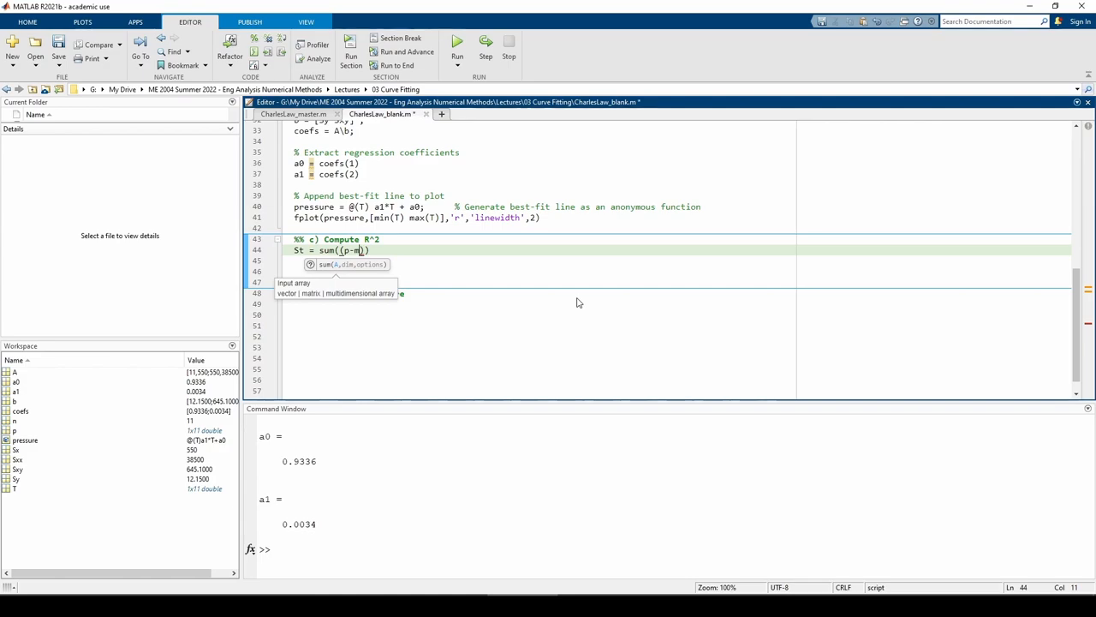
type("ean(p")
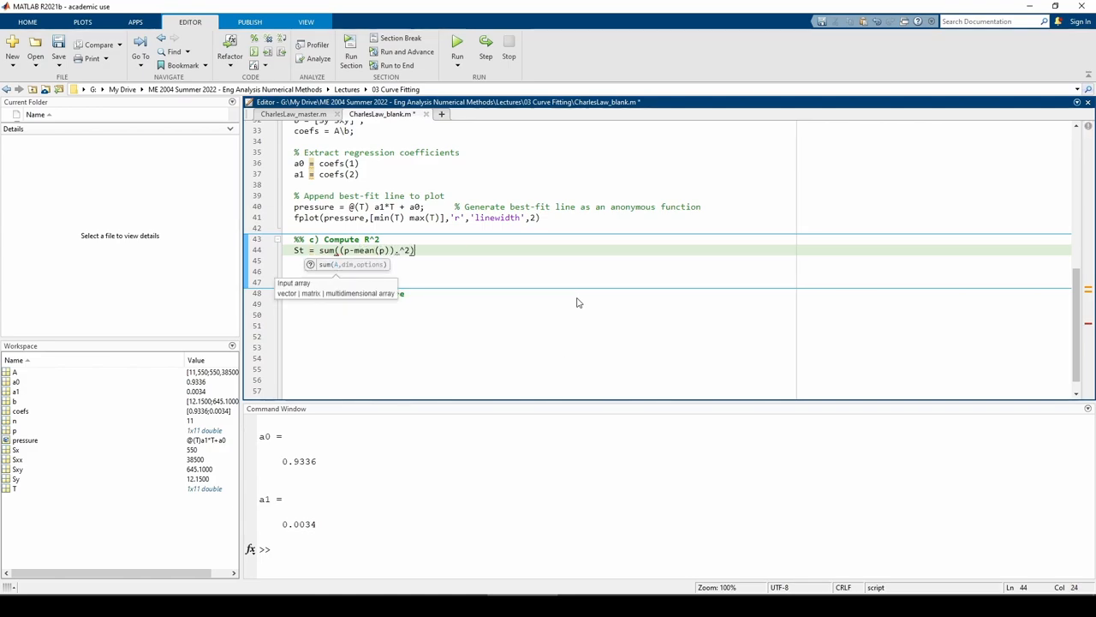
type("Sr = ;")
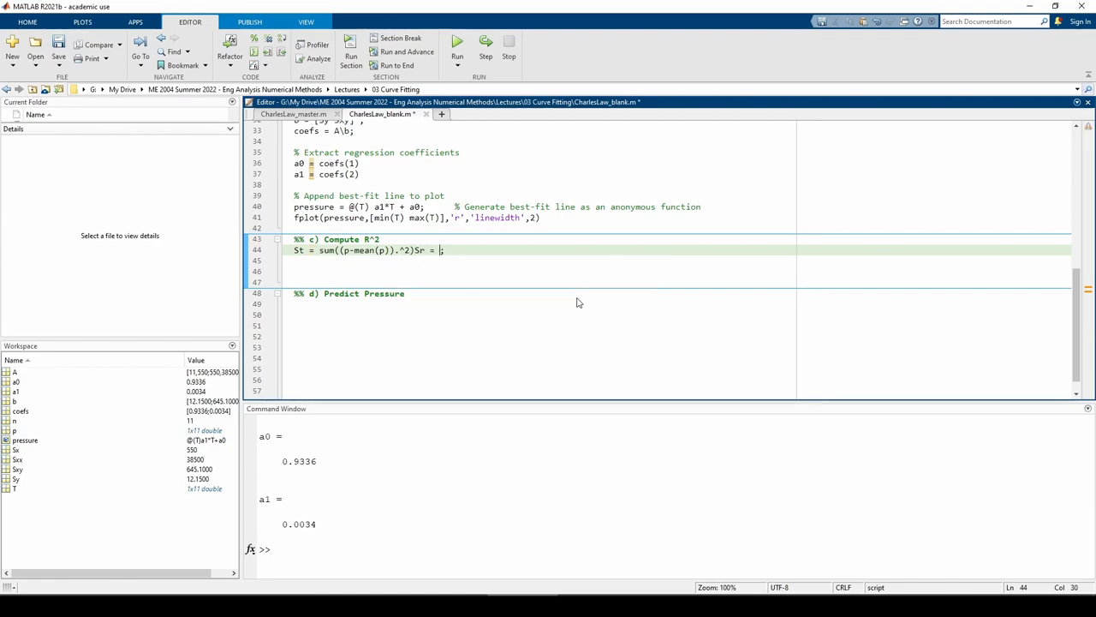
type("Sr = sum();")
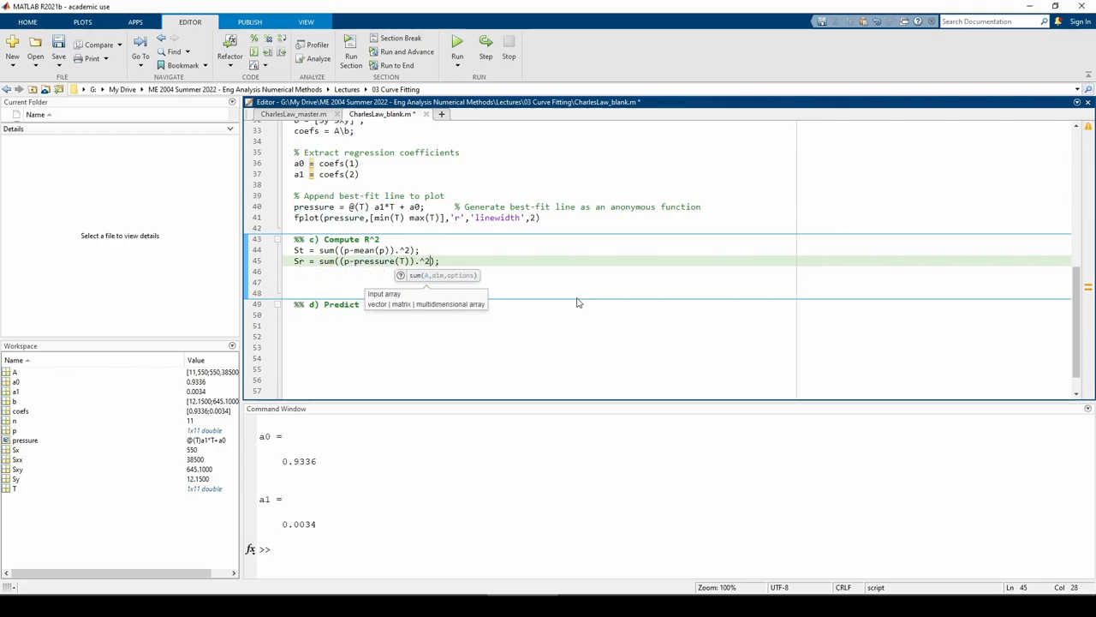
type("R2 = 1 - (Sr/")
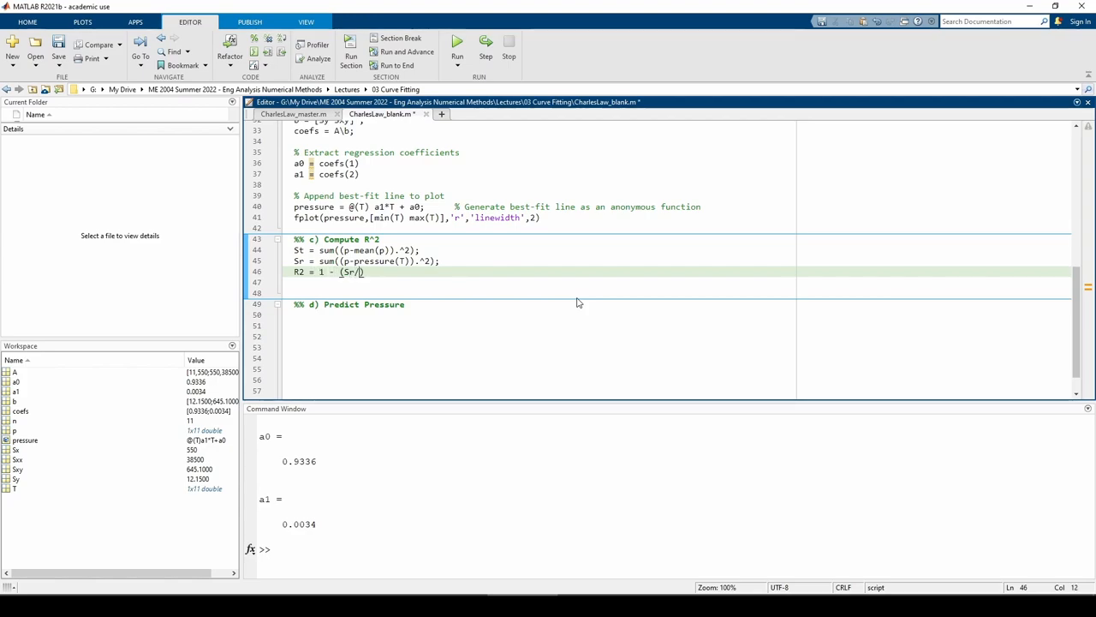
type("St")
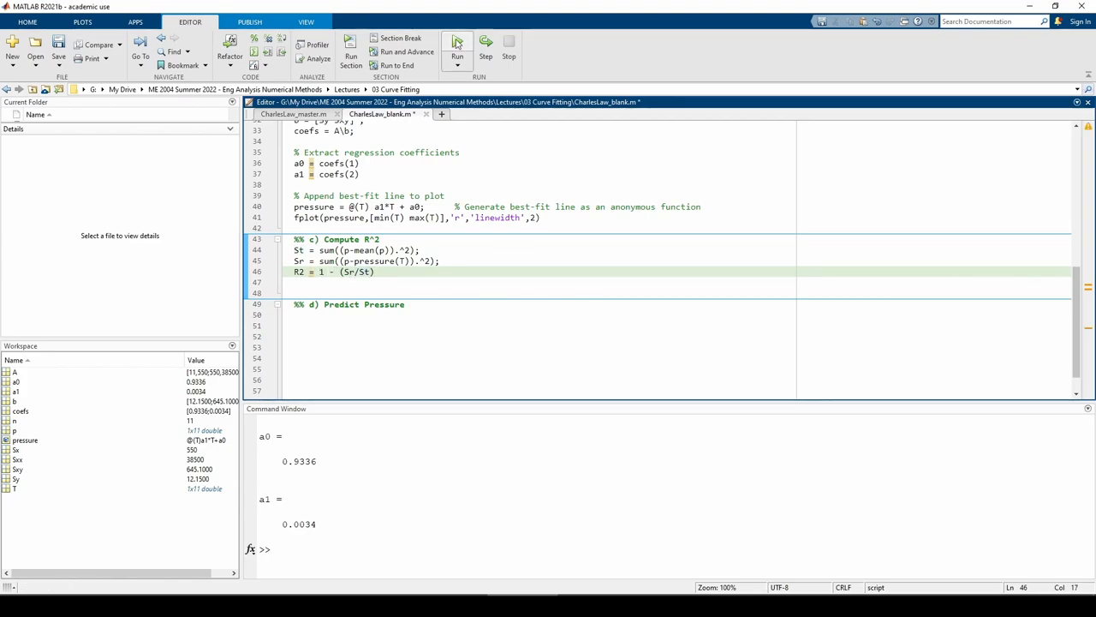
left_click(457, 48)
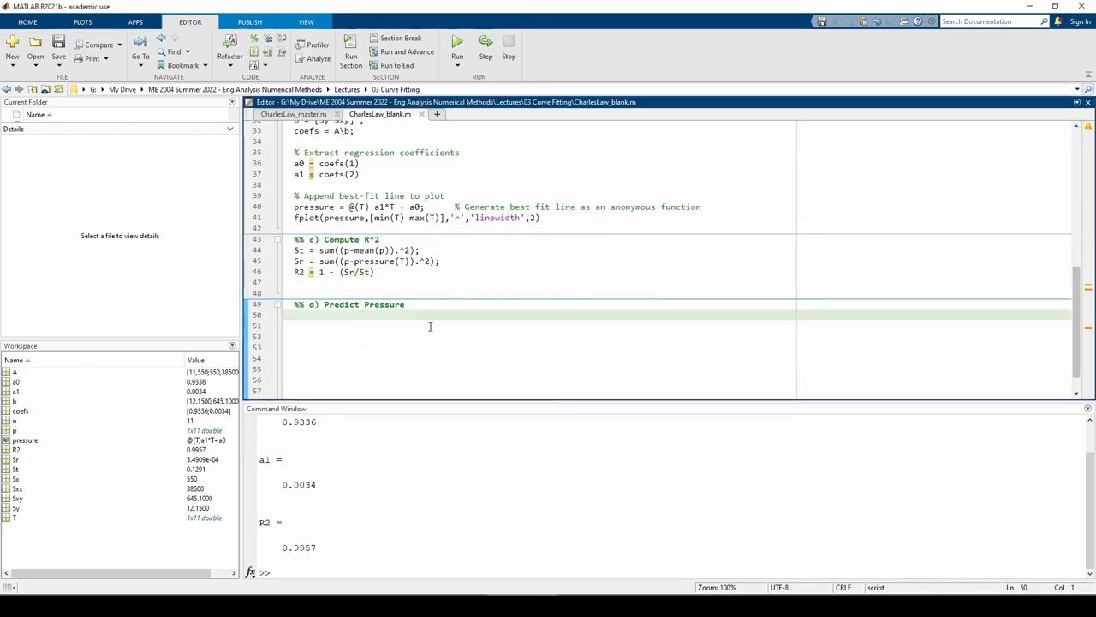
Set T_predict = 55 and p_predict = pressure(T_predict), then run to get 1.1216.
type("T_predict = 55;")
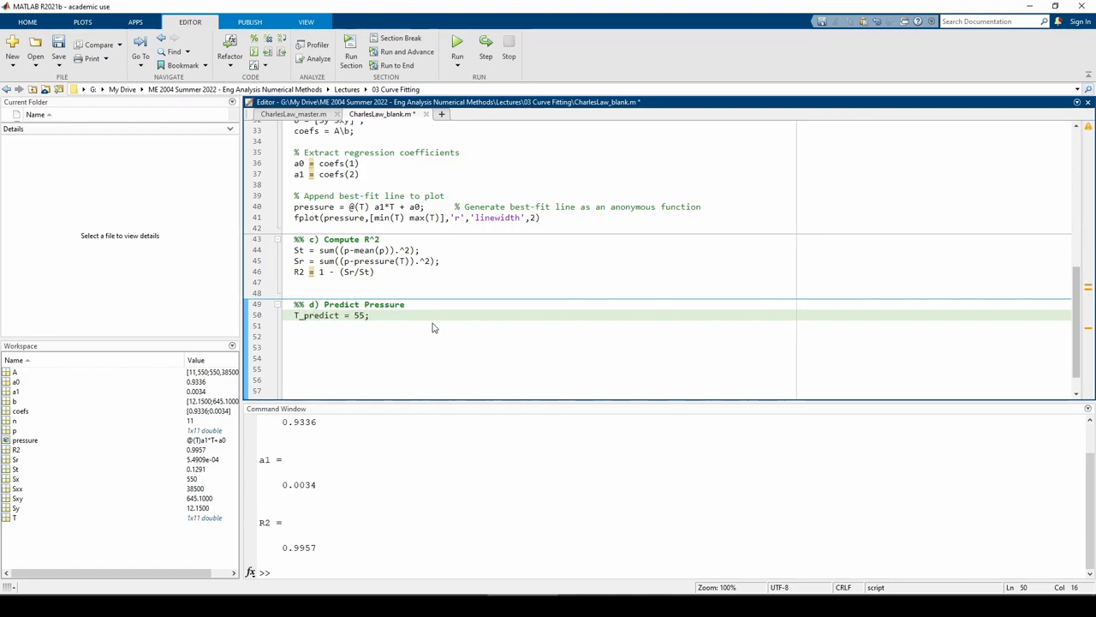
type("p_predict = pressure")
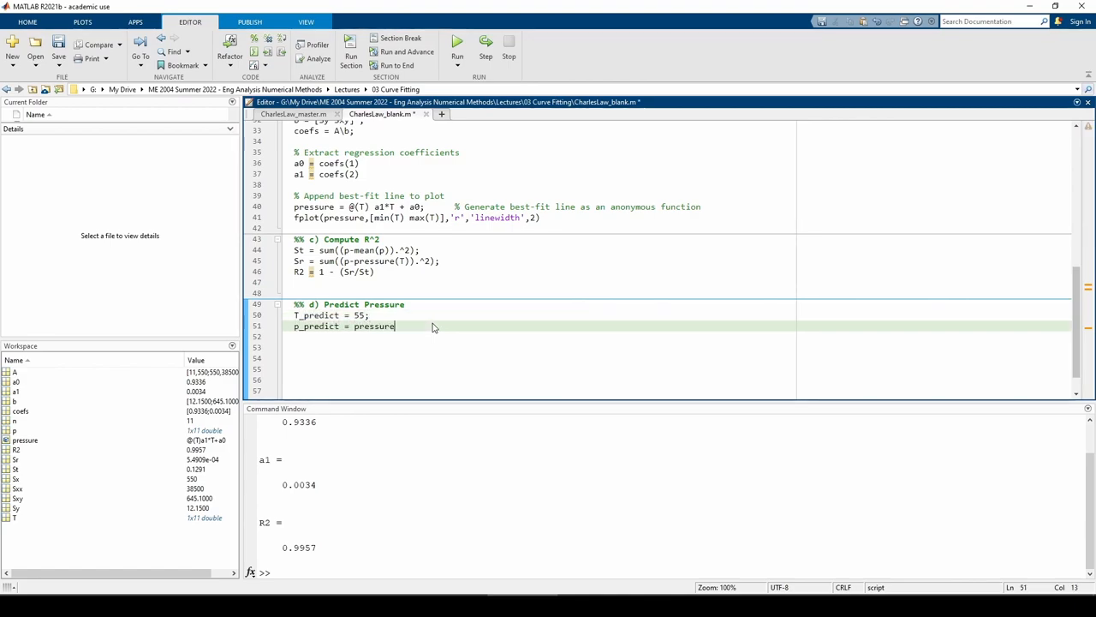
type("(T_predict)")
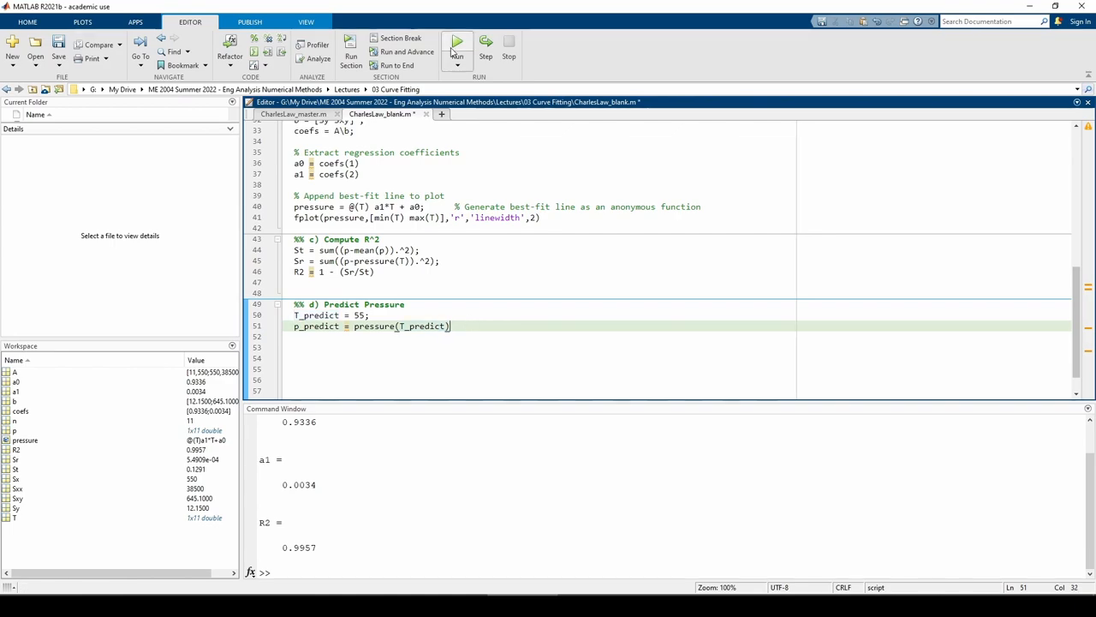
left_click(456, 40)
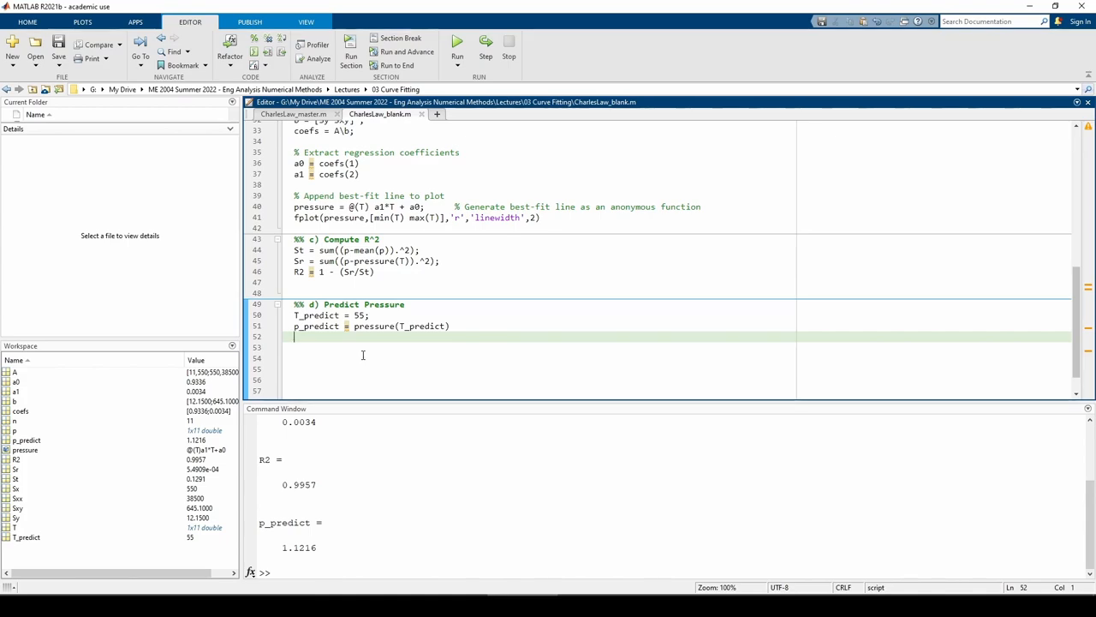
Mark the predicted point on the figure as a black circle with plot(T_predict, p_predict).
type("% Append to plot")
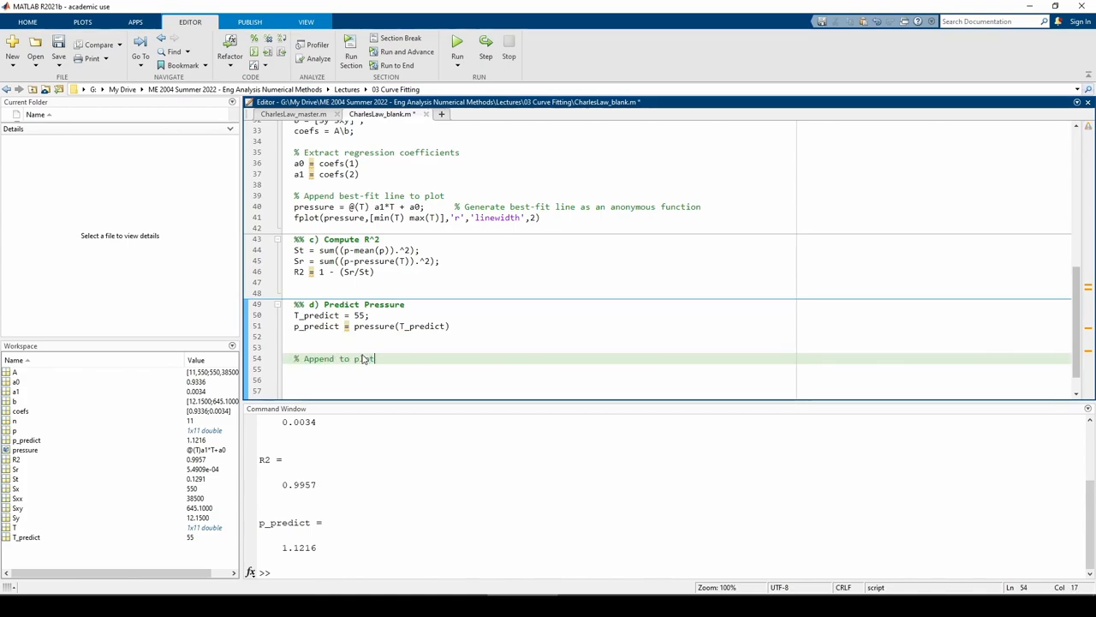
type("plot(T_predict,p_predict,'ko','linewidth',2")
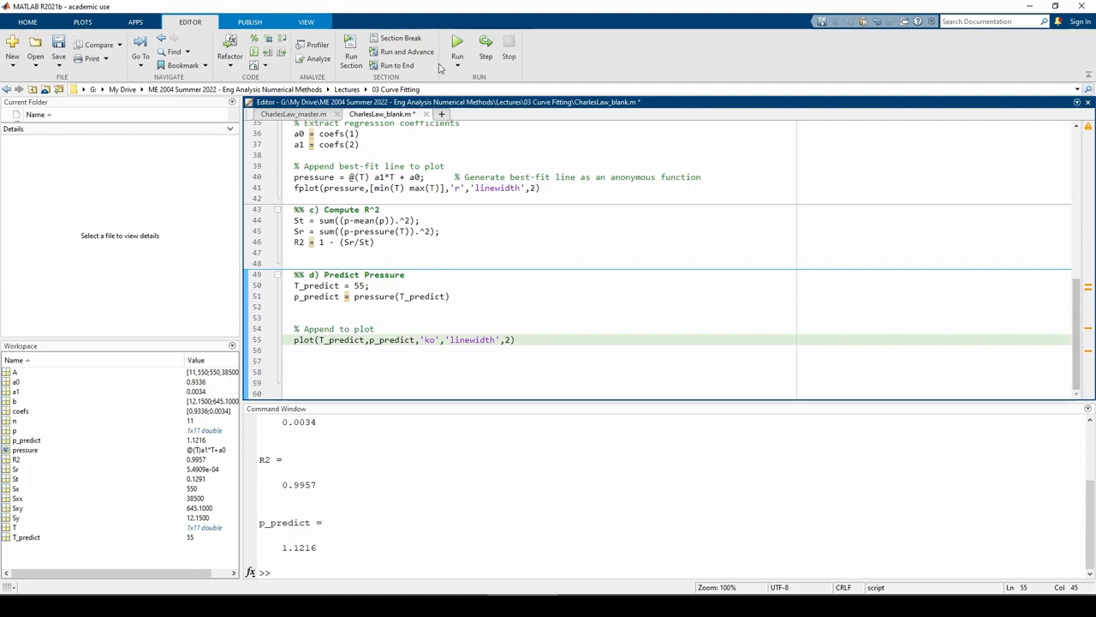
left_click(458, 45)
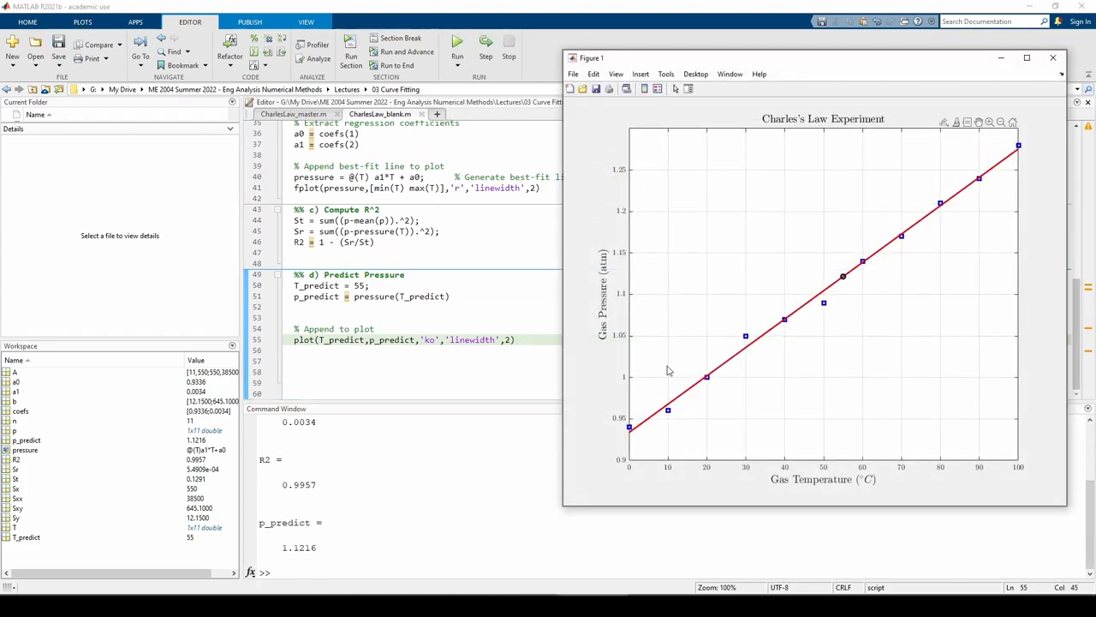
mouse_move(846, 278)
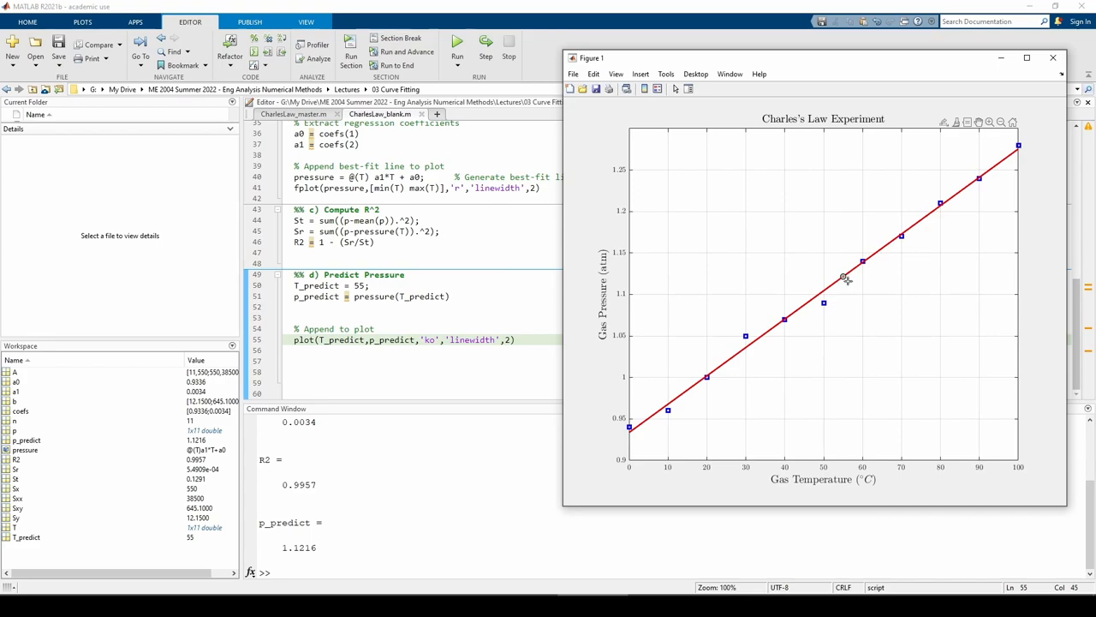
mouse_move(840, 311)
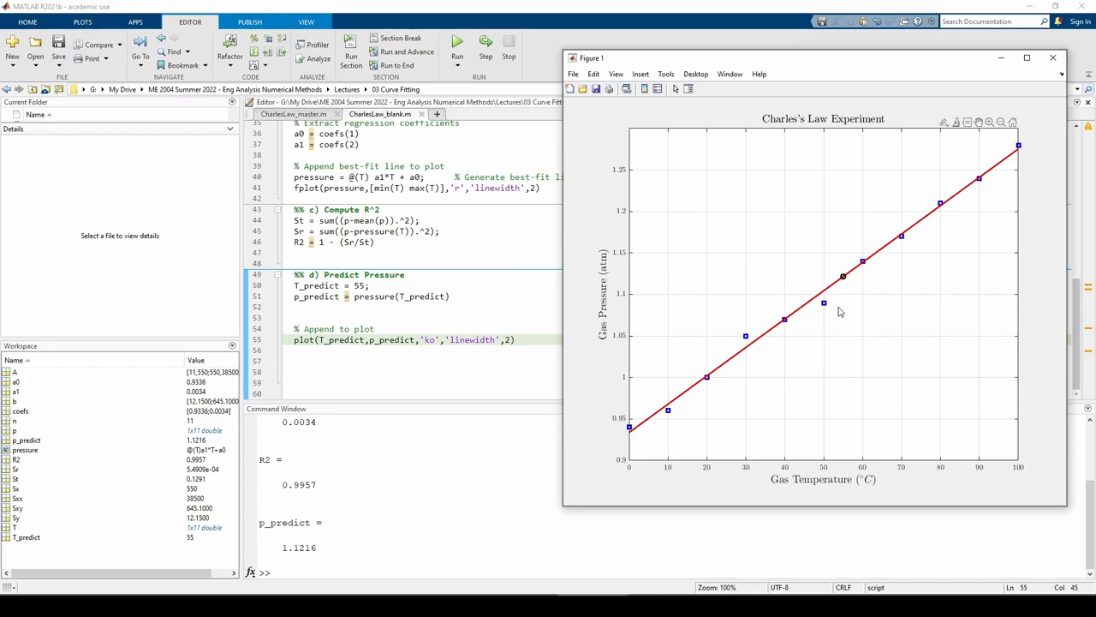